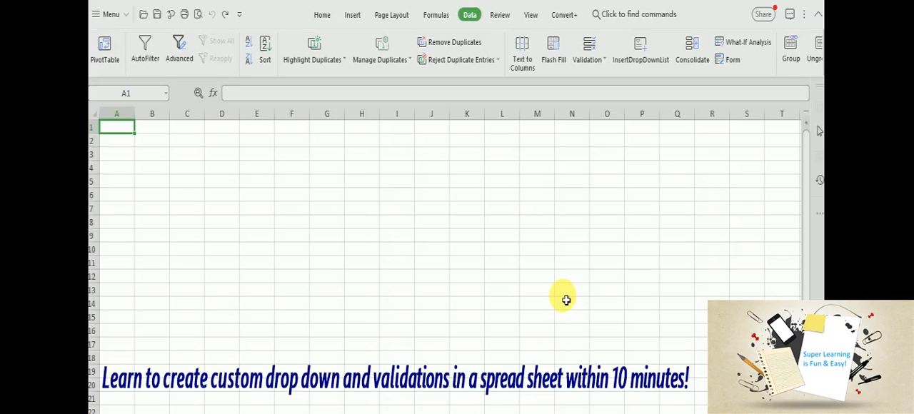
mouse_move(576, 171)
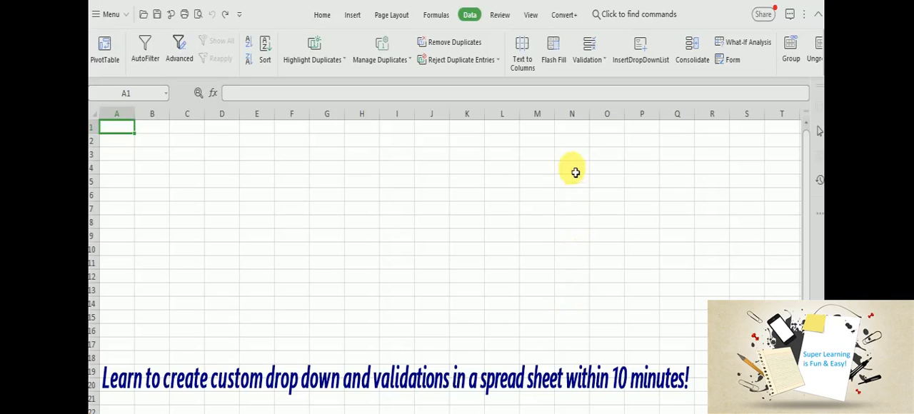
mouse_move(569, 134)
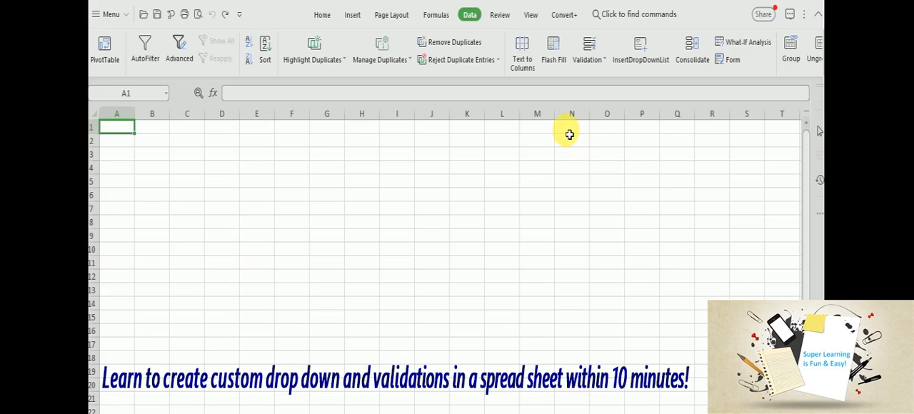
mouse_move(534, 134)
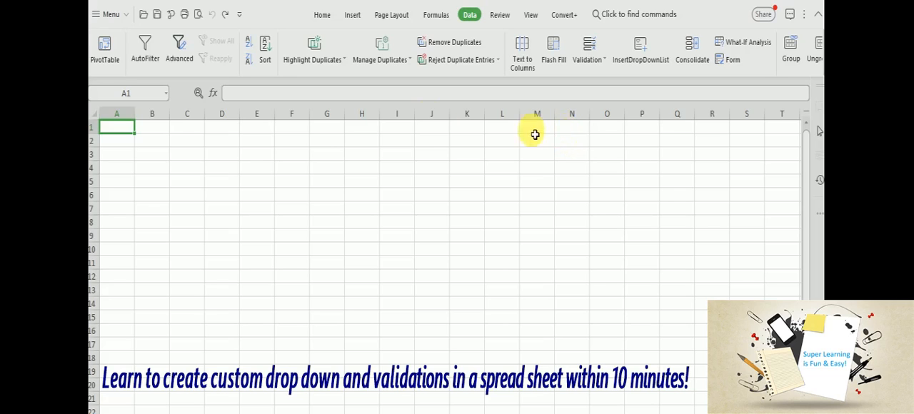
mouse_move(493, 44)
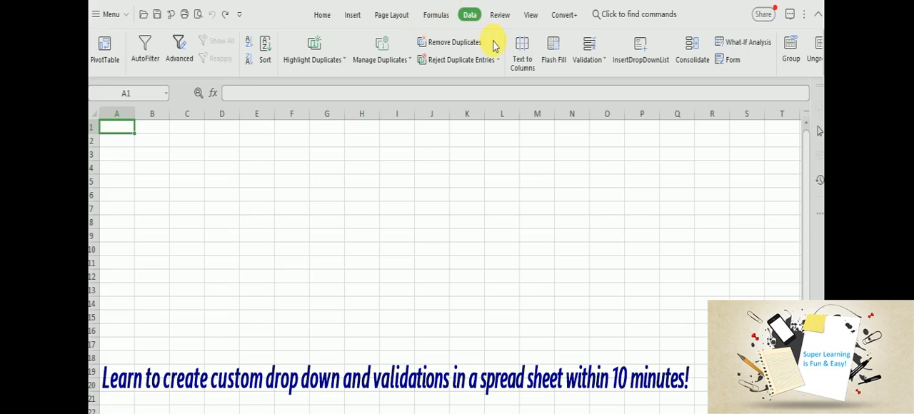
mouse_move(491, 136)
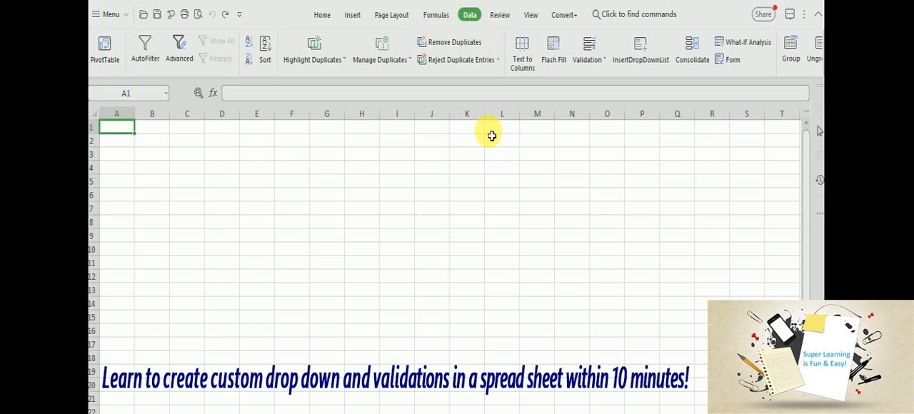
mouse_move(583, 132)
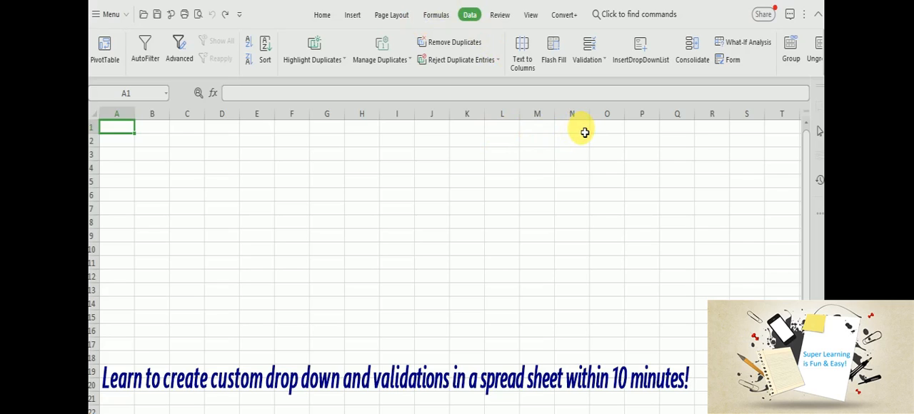
Enter Zone, North, East, West and South down column N starting at N1
left_click(571, 127)
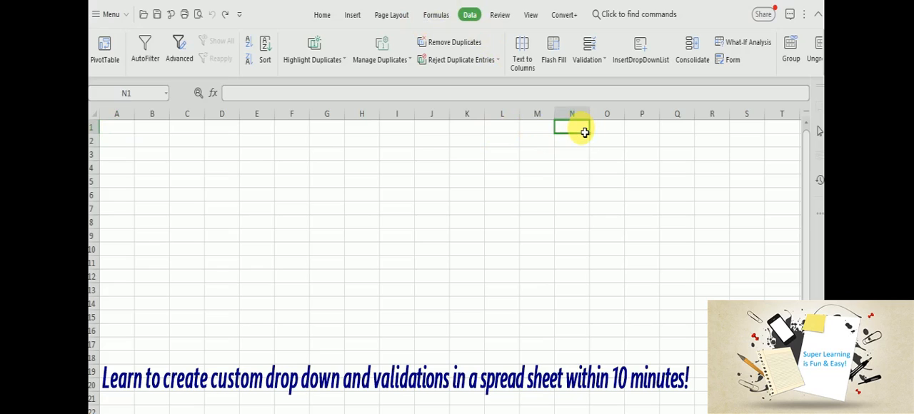
type("Zone")
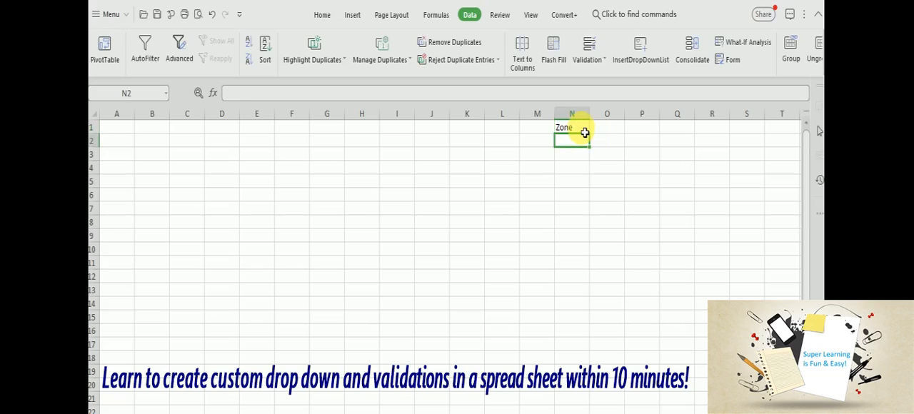
type("Notr")
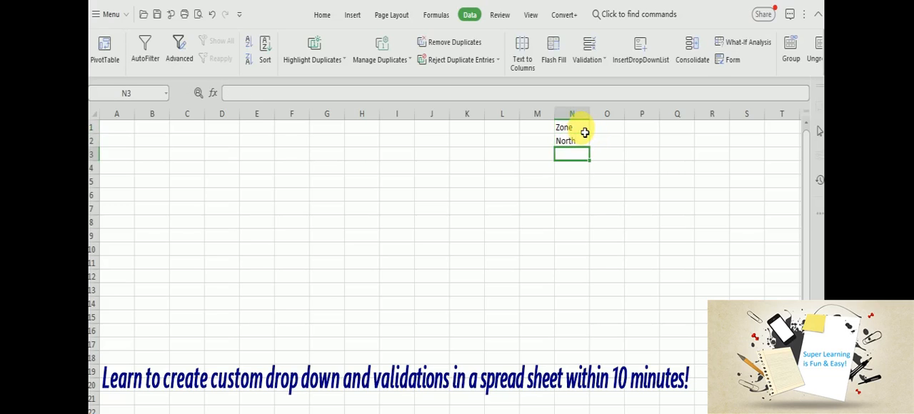
type("East")
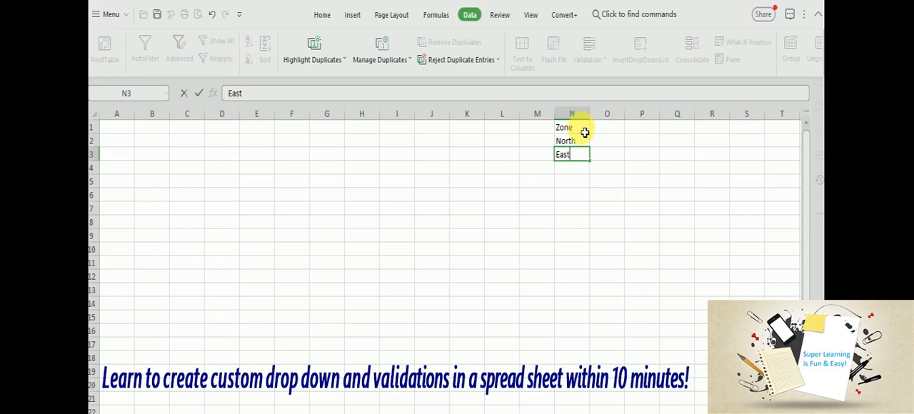
type("West")
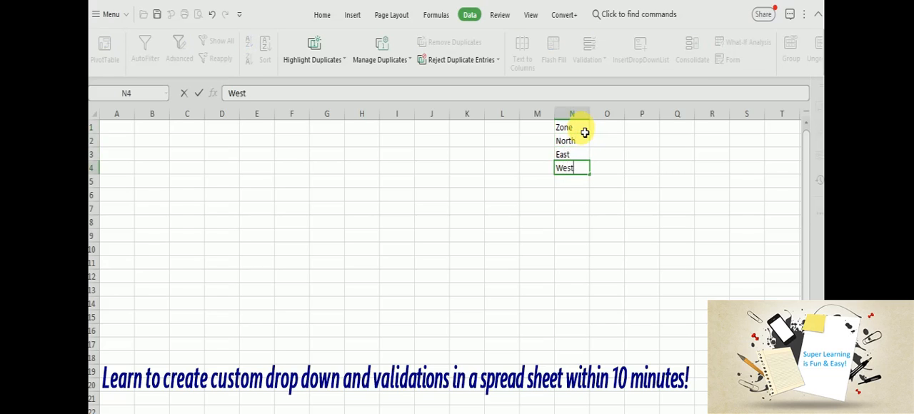
type("South")
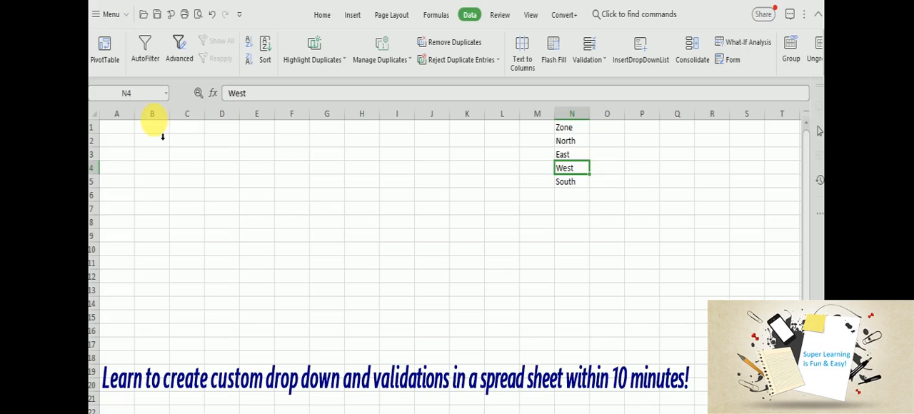
Enter the headers Sales Person Code, Person name and Zone in C1:E1
left_click(186, 128)
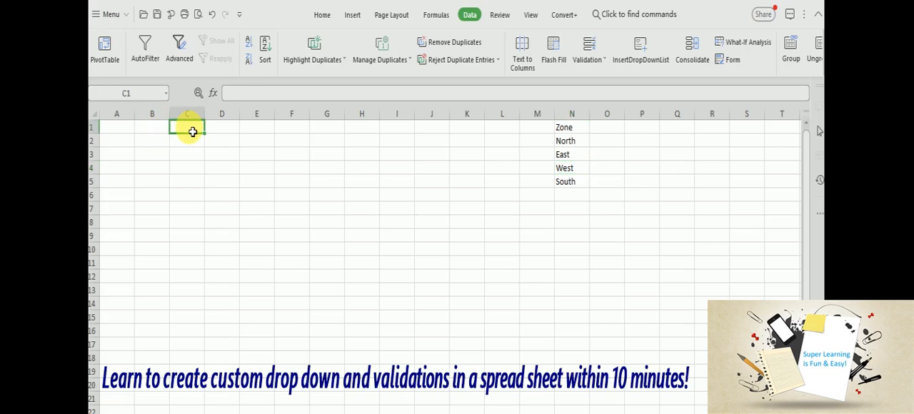
type("S")
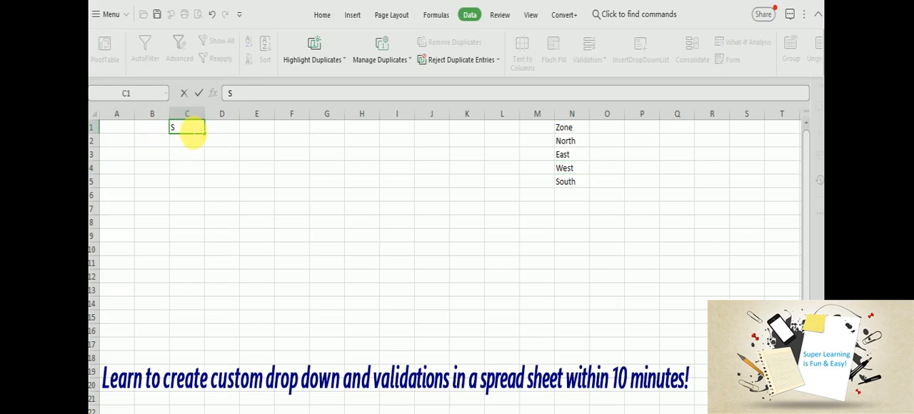
type("ales Per")
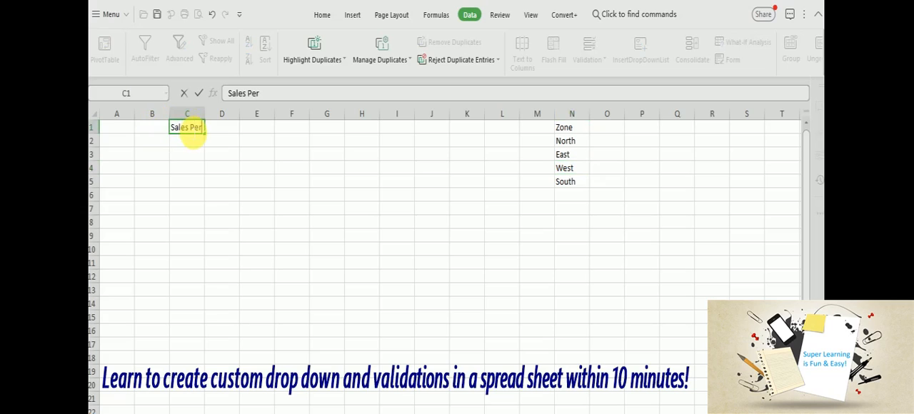
type("son Code")
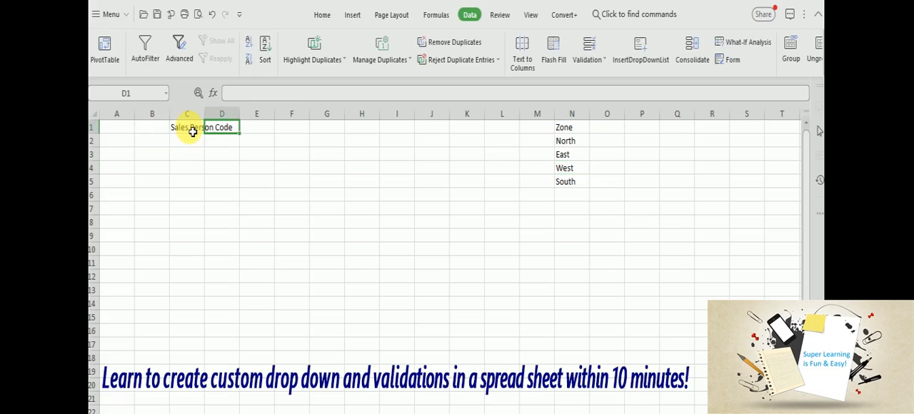
type("PEr")
left_click(257, 128)
type("Zone")
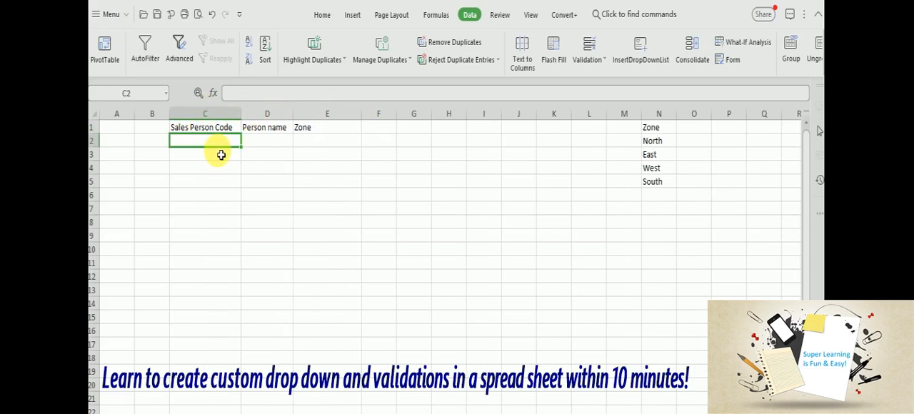
Fill rows 2–4 with 10001 George, 10002 Sharif and 10003 Stephen
type("10001")
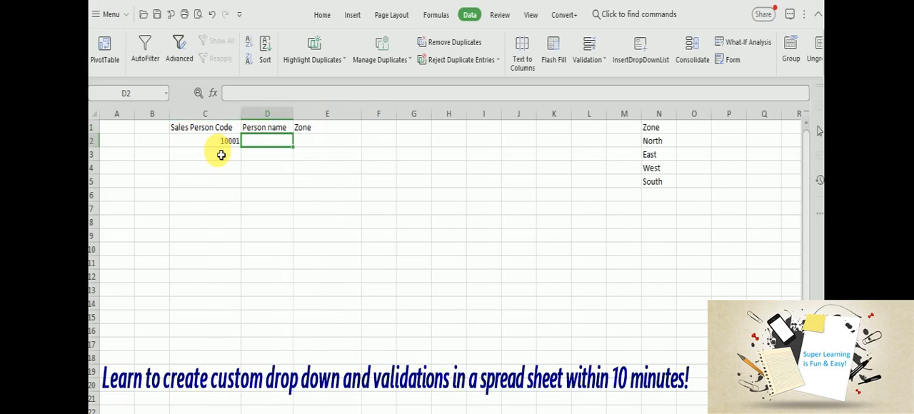
type("George")
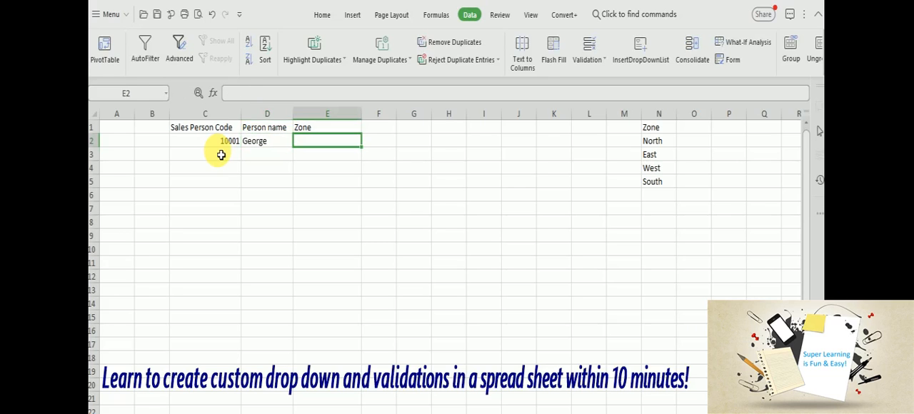
type("10002")
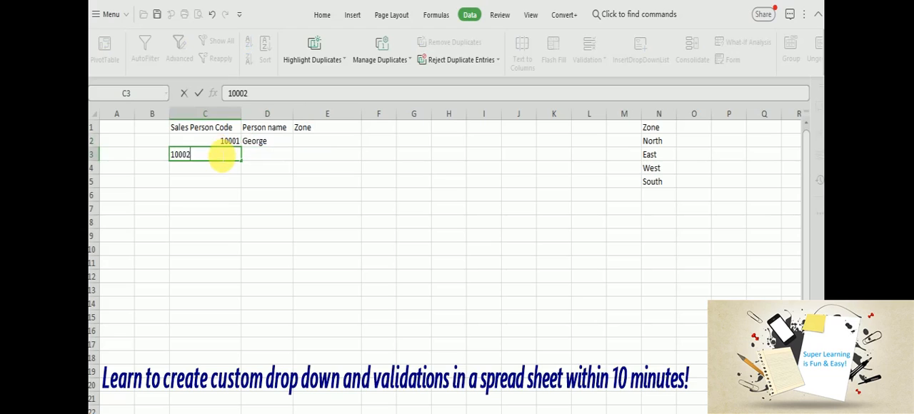
key("Tab")
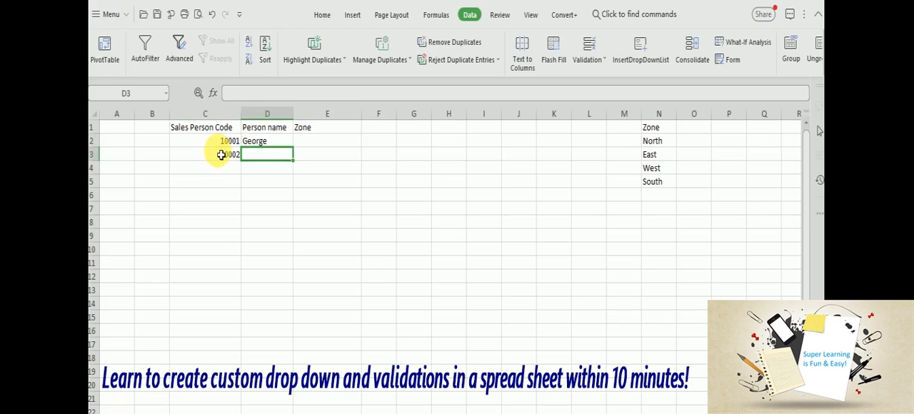
type("Sharf")
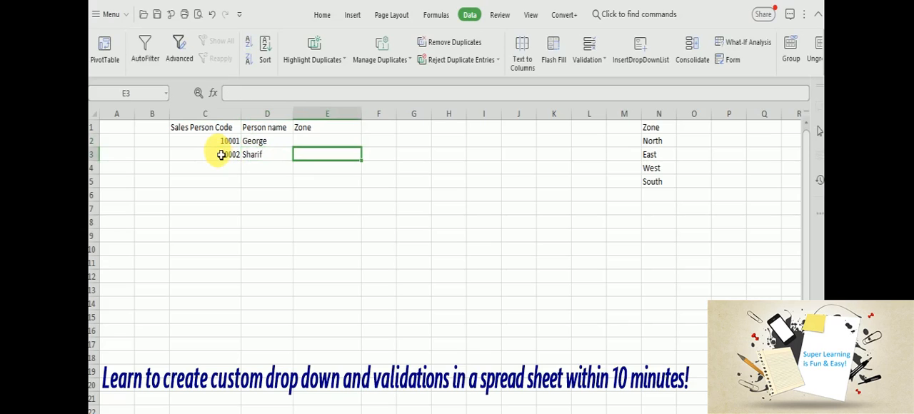
type("1000")
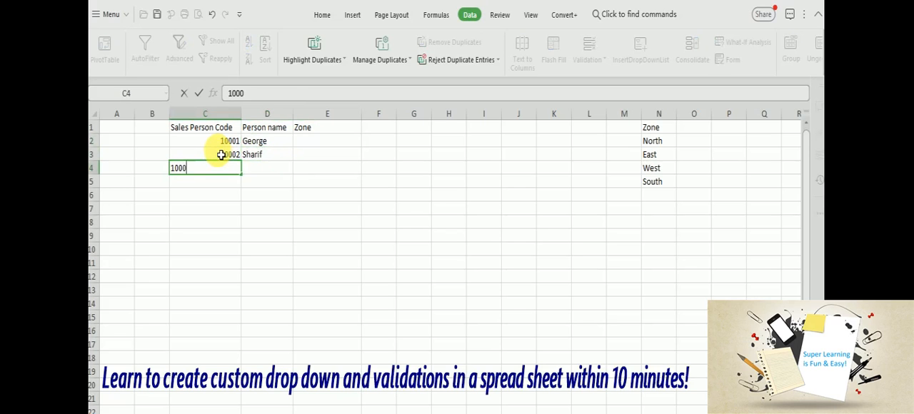
type("Stephen")
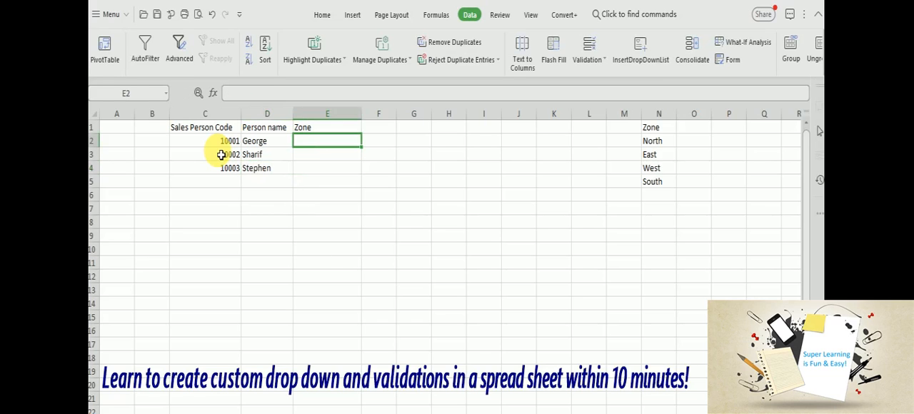
mouse_move(587, 50)
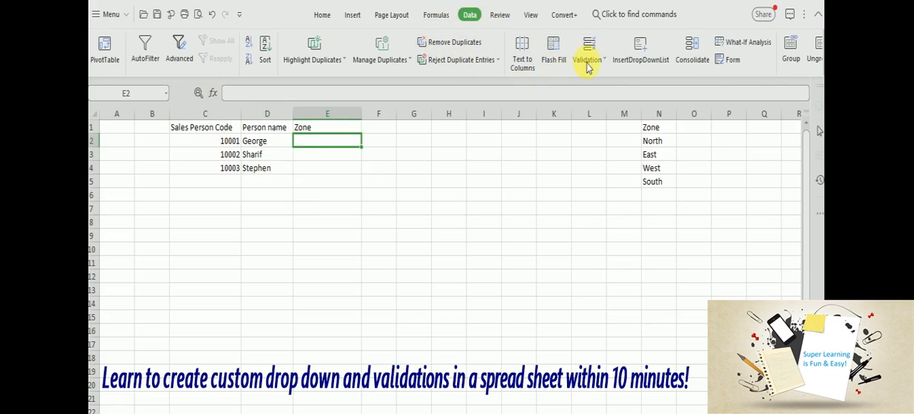
mouse_move(588, 50)
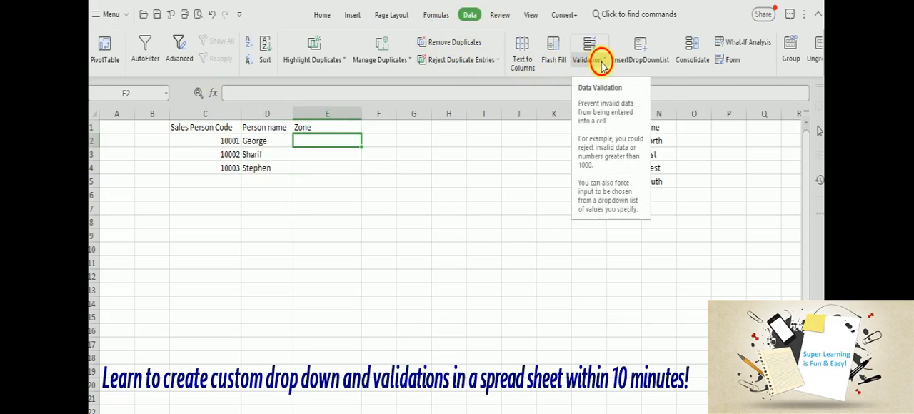
Apply a List validation to George's Zone cell with source N2:N5 and confirm
left_click(588, 50)
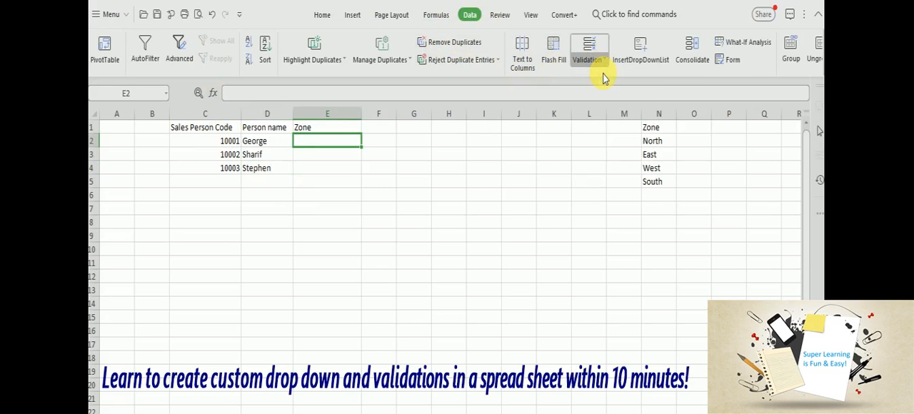
left_click(589, 50)
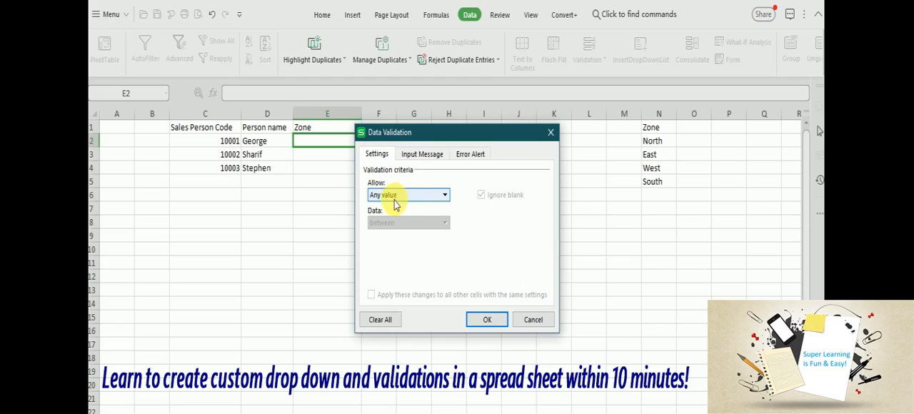
mouse_move(411, 206)
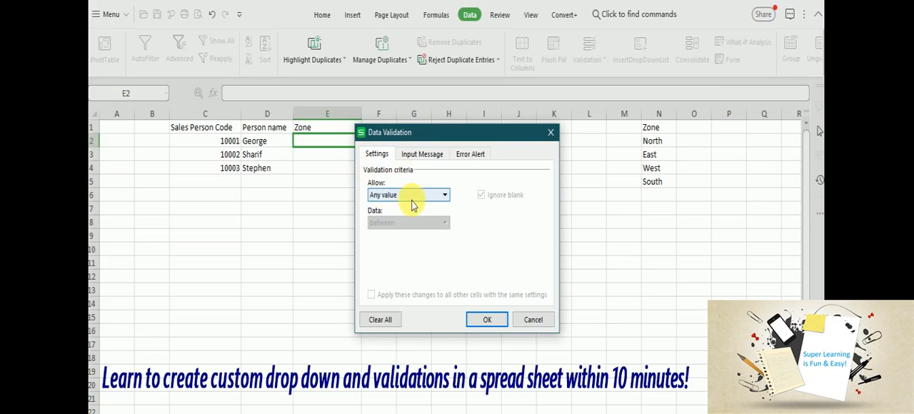
left_click(409, 195)
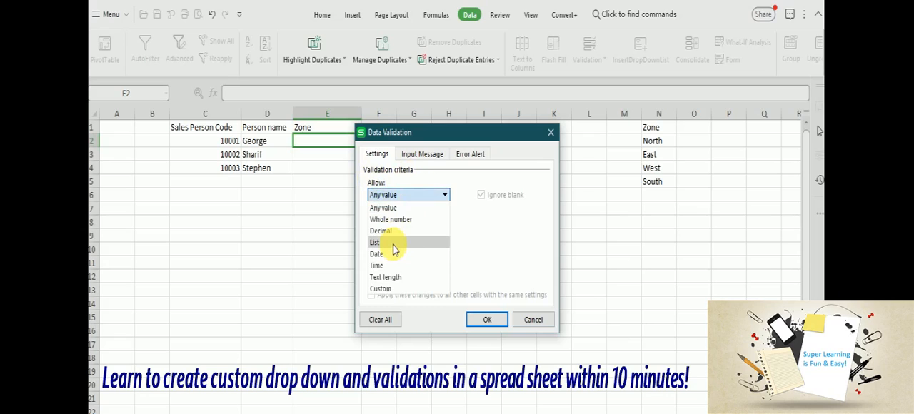
left_click(374, 243)
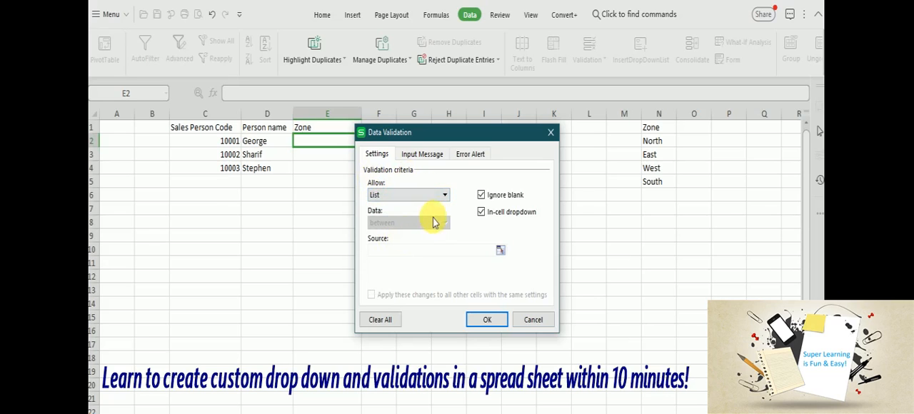
mouse_move(503, 257)
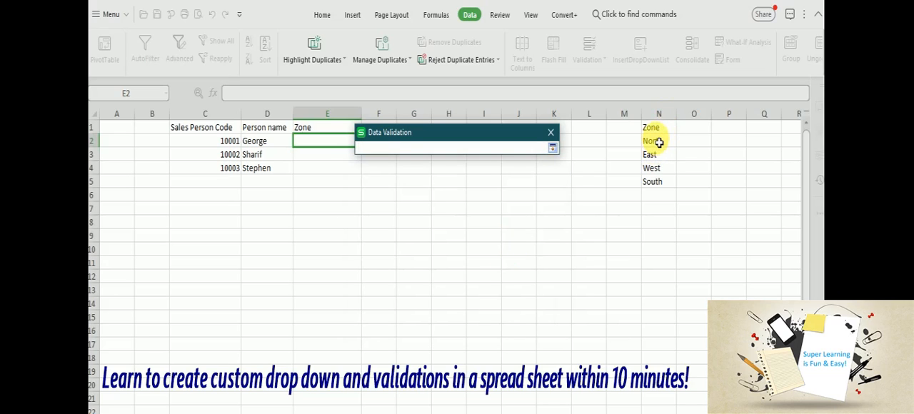
left_click_drag(650, 141, 650, 168)
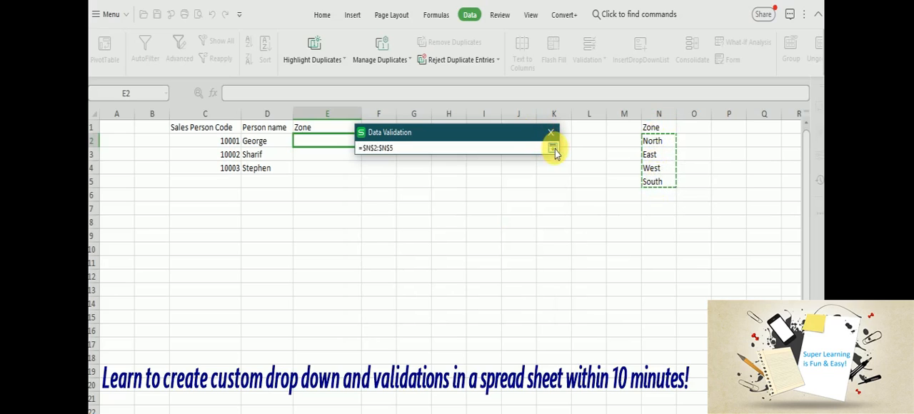
left_click(555, 148)
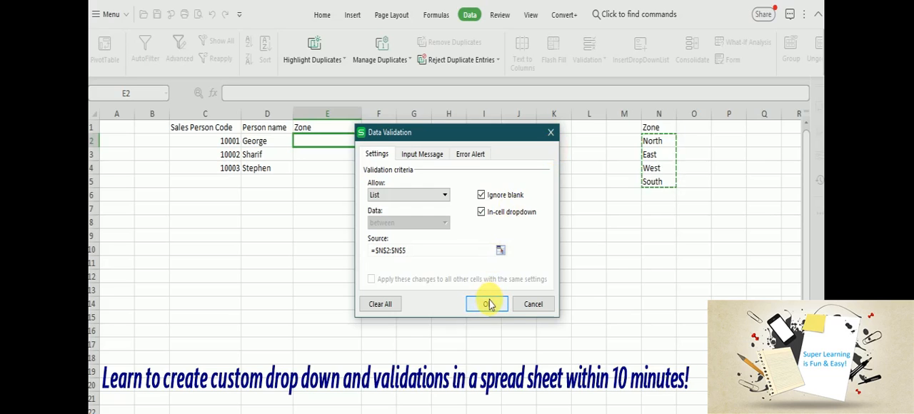
left_click(486, 303)
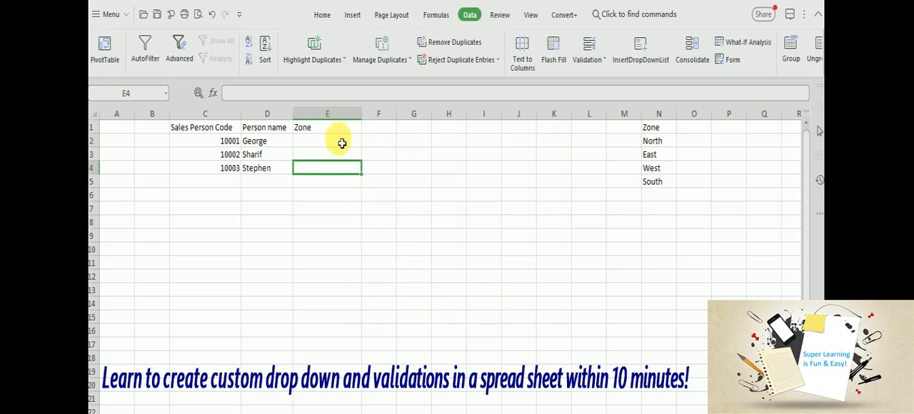
left_click(369, 140)
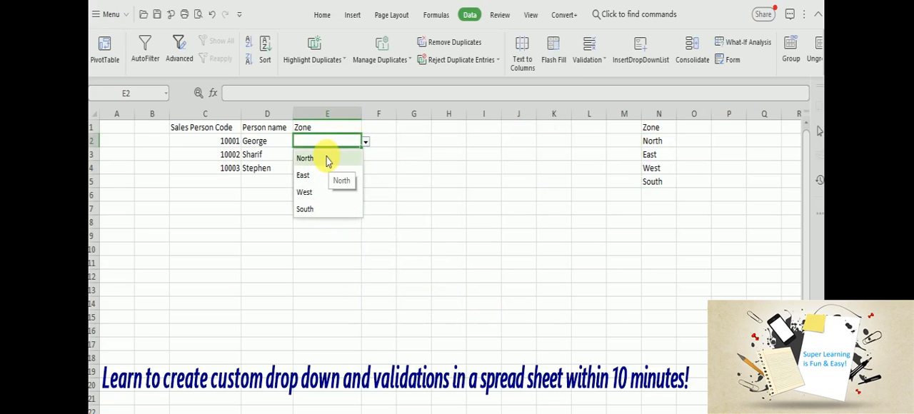
mouse_move(378, 172)
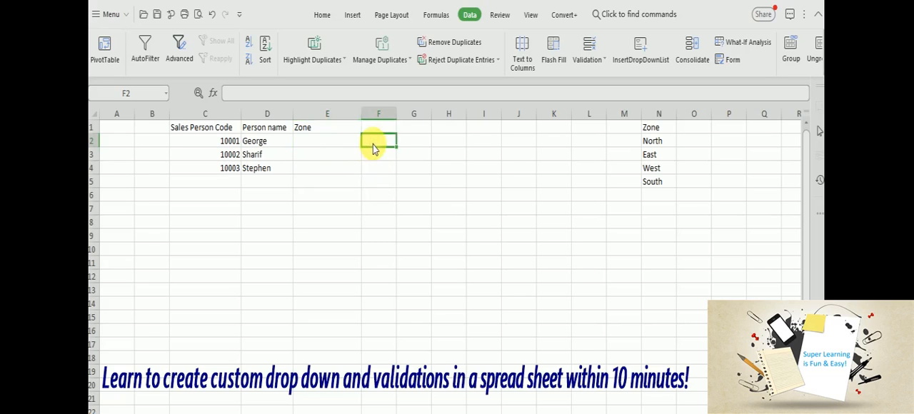
left_click(327, 140)
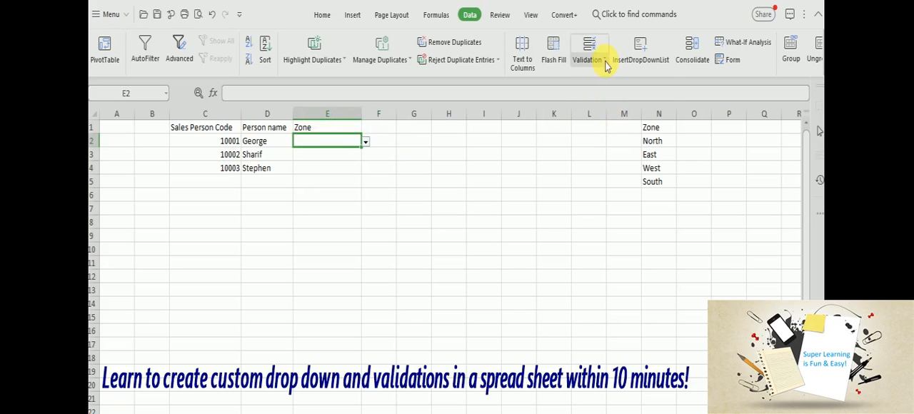
Reopen the Zone cell's validation, toggle Ignore blank off and on, and go to Input Message
left_click(587, 50)
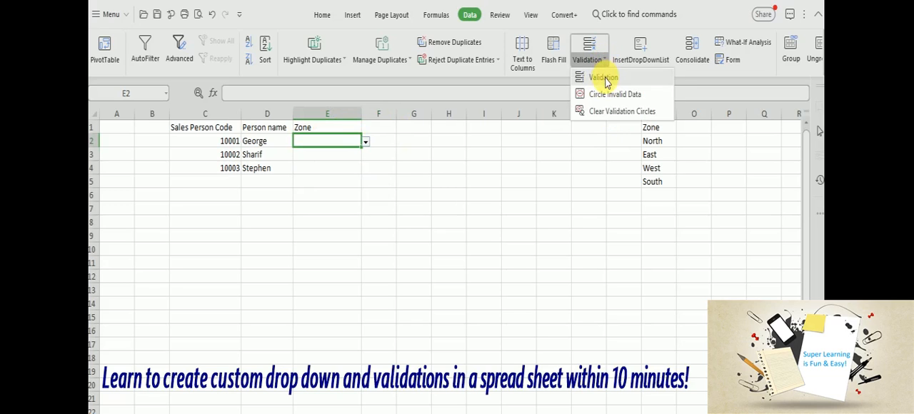
left_click(603, 77)
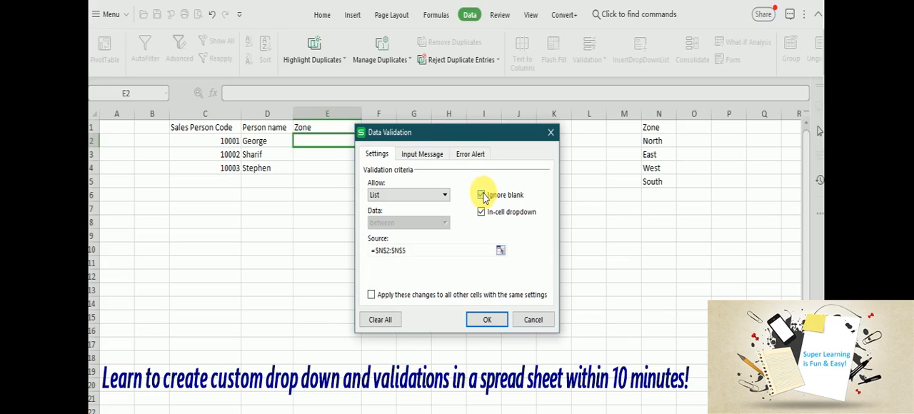
left_click(481, 194)
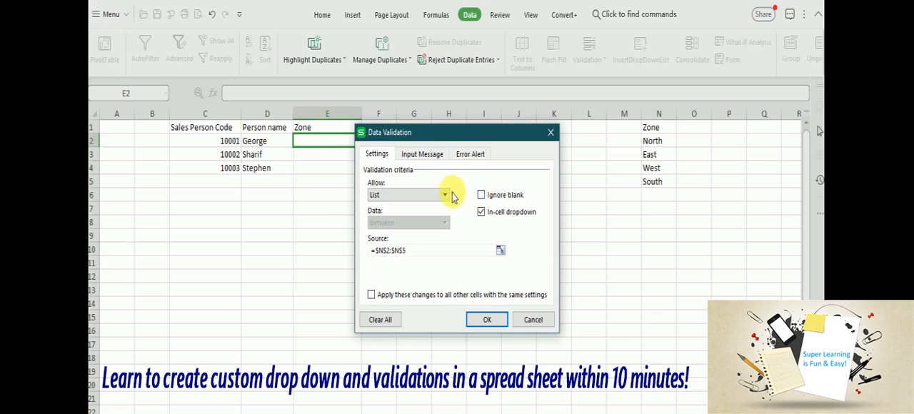
mouse_move(330, 145)
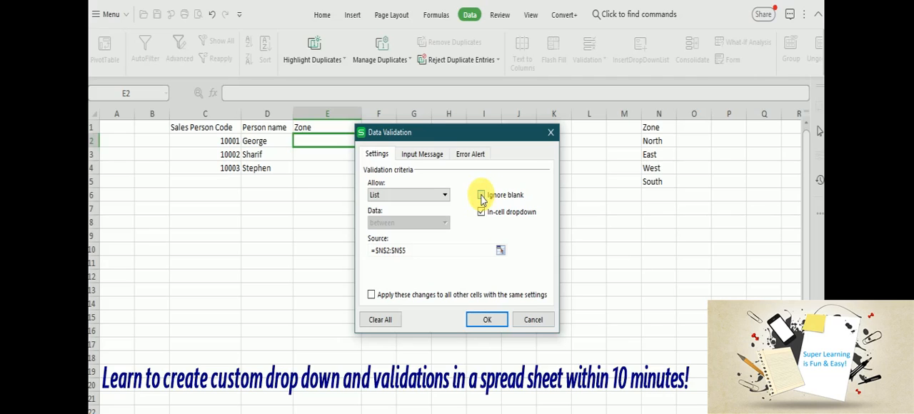
left_click(480, 194)
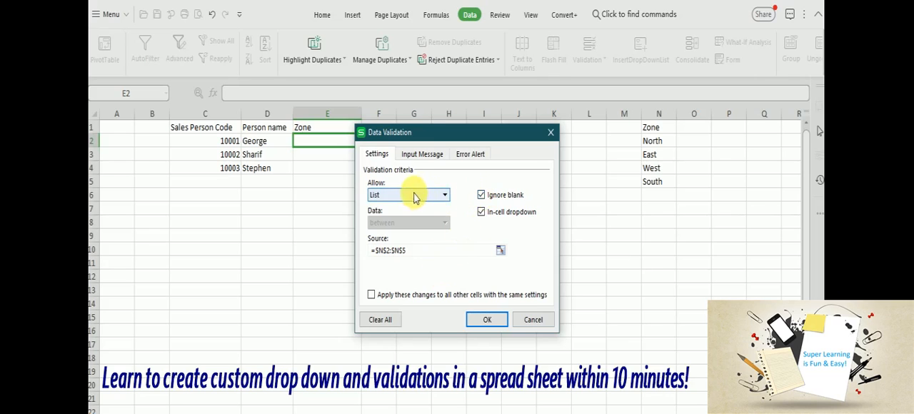
left_click(423, 154)
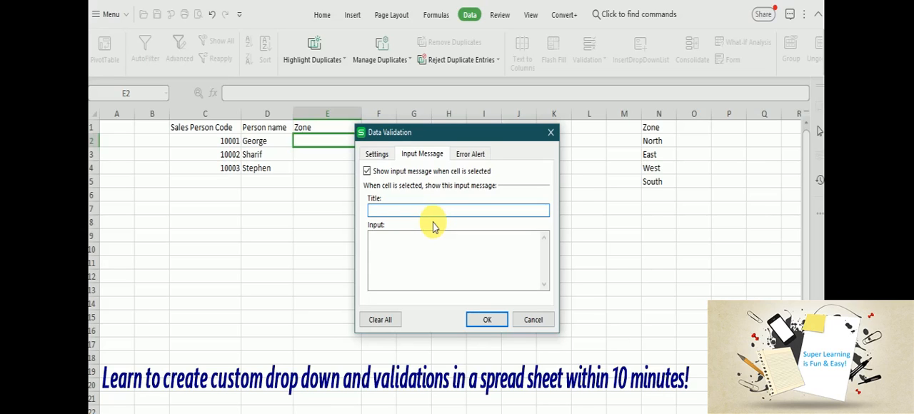
Enter the input message title 'Select the Zone' and text 'Select a valid zone value.'
type("Select the Zone")
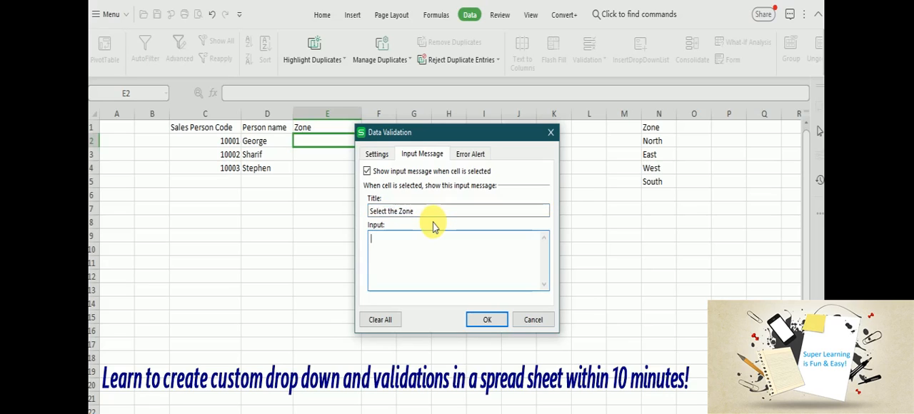
type("Pl")
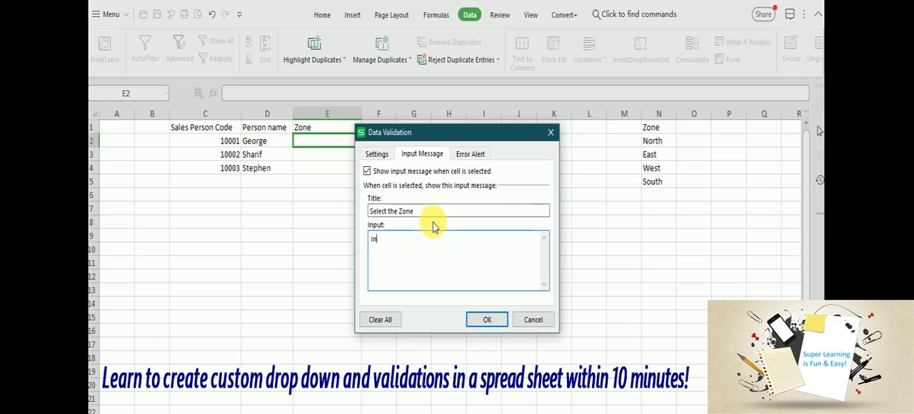
type("nput the z")
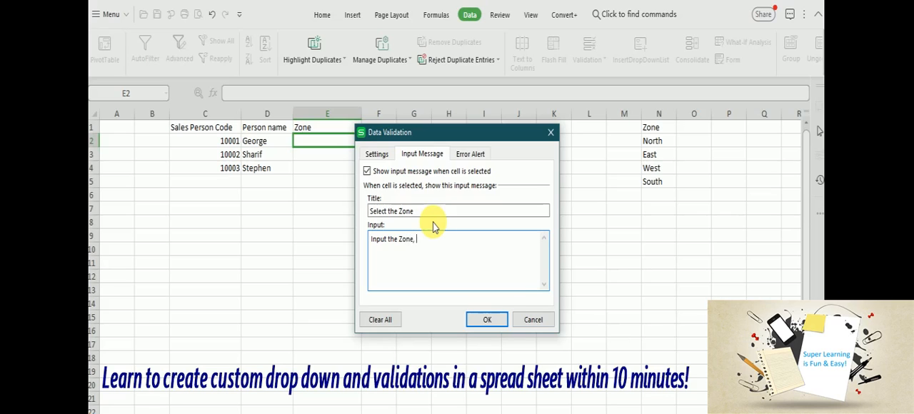
type("please:")
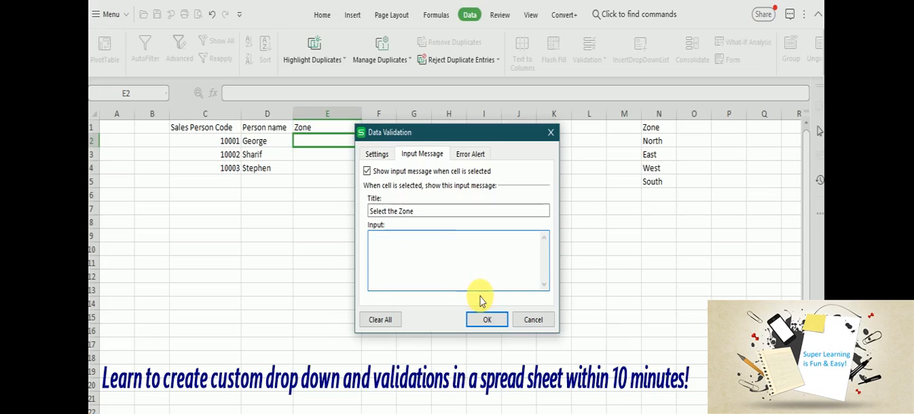
type("Enter")
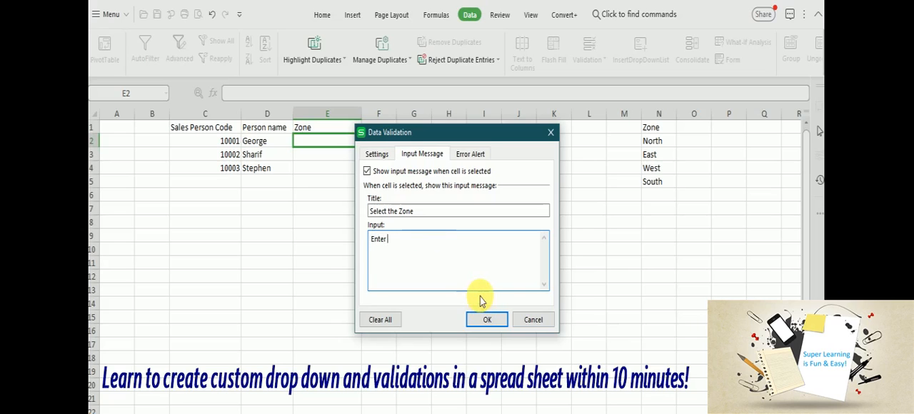
type("Select a")
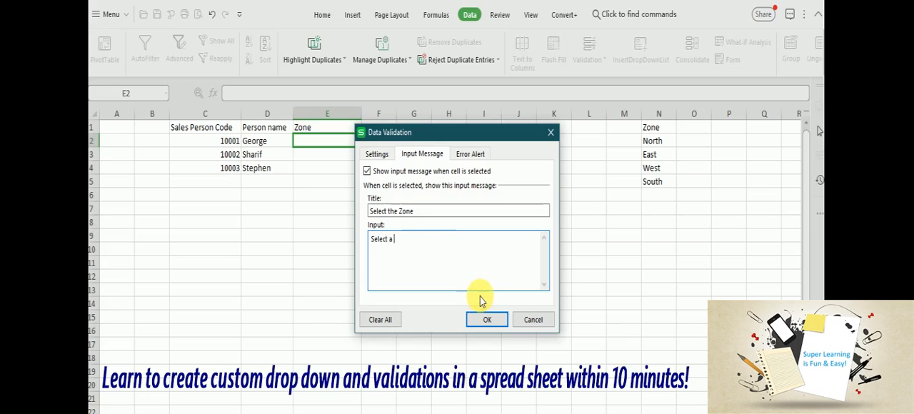
type("valid zo")
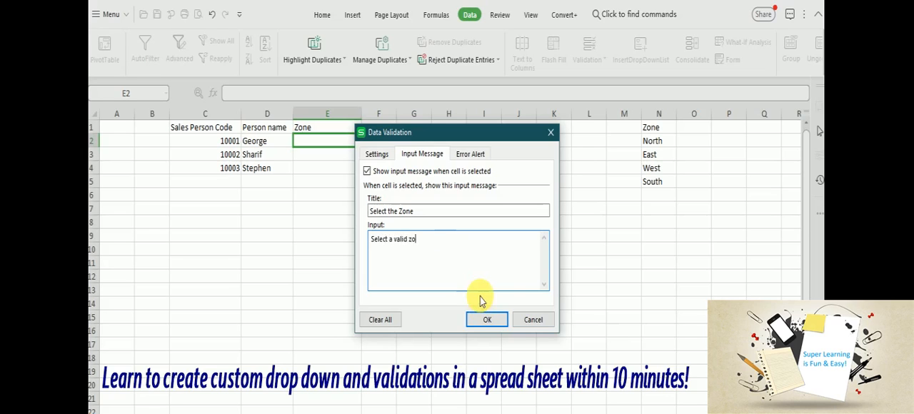
type("ne value.")
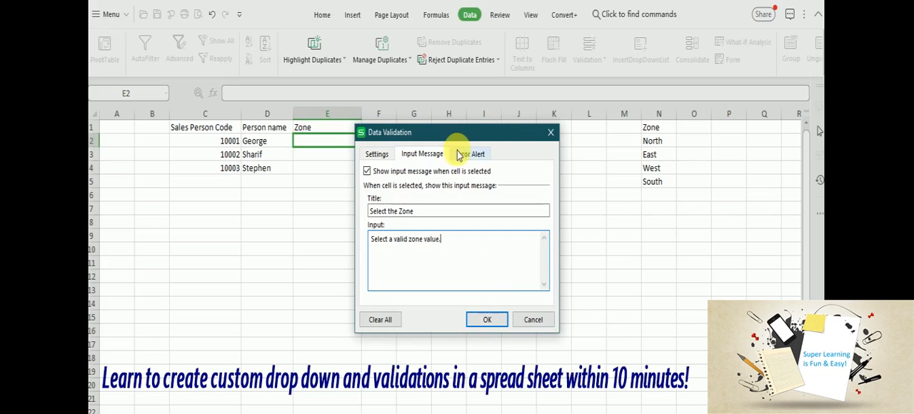
Enter a Stop error alert titled 'Select the Zone' with message 'Input the Zone, please?'
left_click(471, 154)
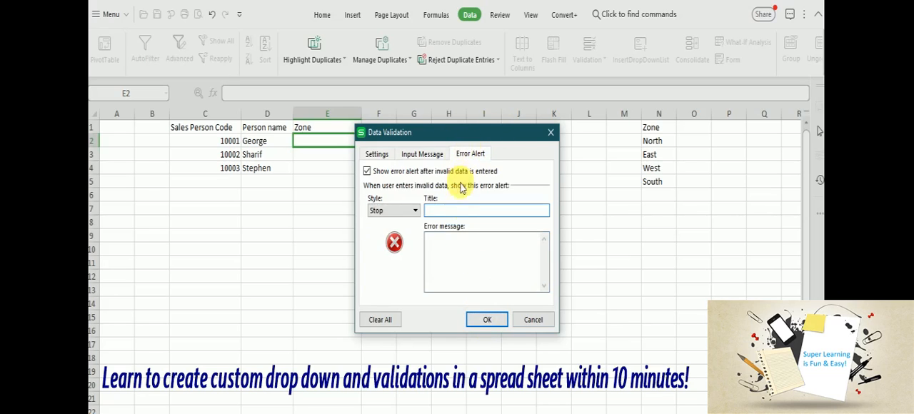
left_click(486, 210)
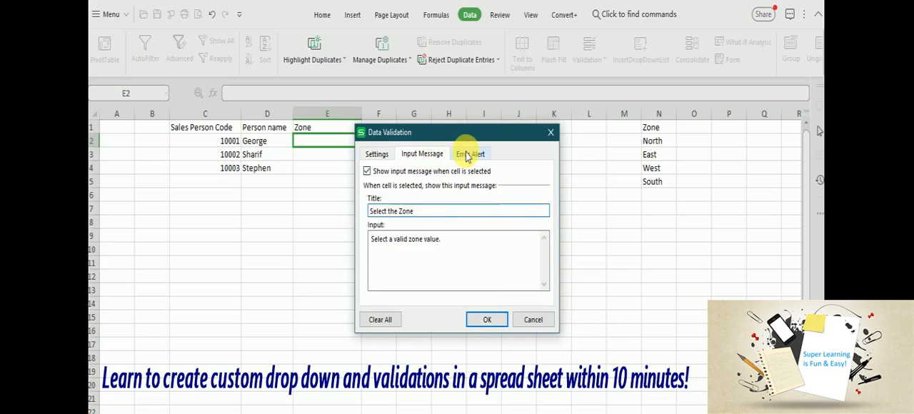
left_click(470, 154)
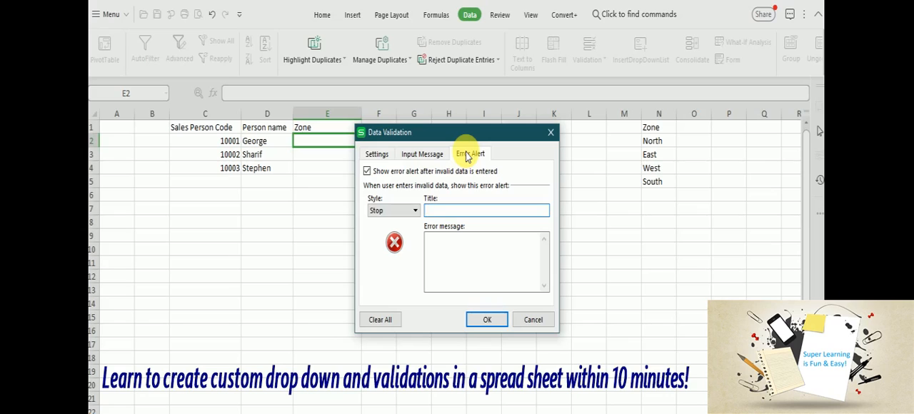
type("Select the")
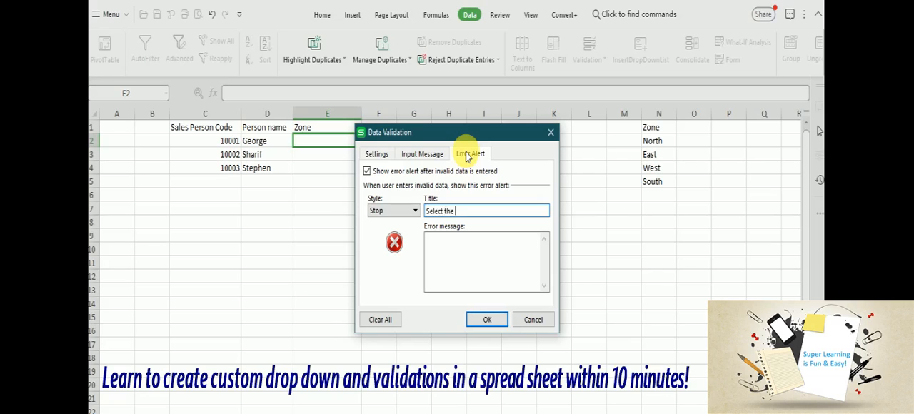
type("Zone")
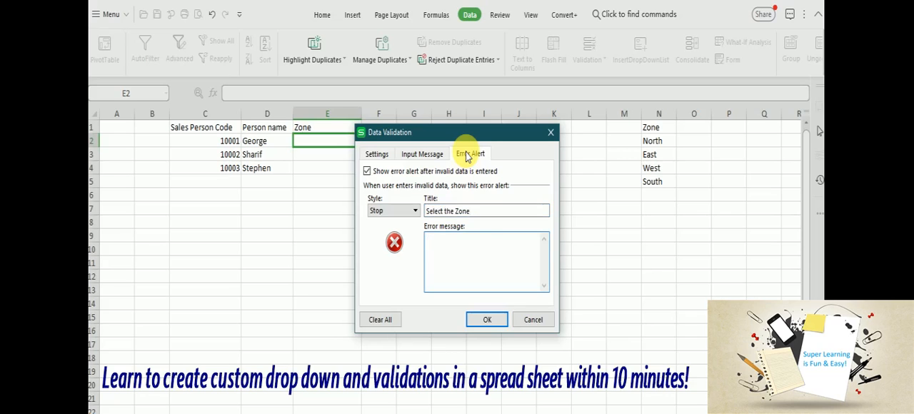
type("Input the Zone, please?")
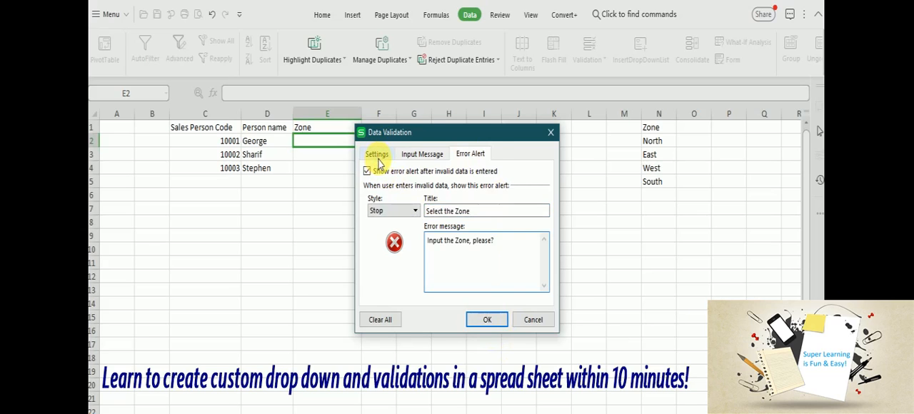
Uncheck In-cell dropdown on the Settings tab and apply the validation rules
left_click(377, 155)
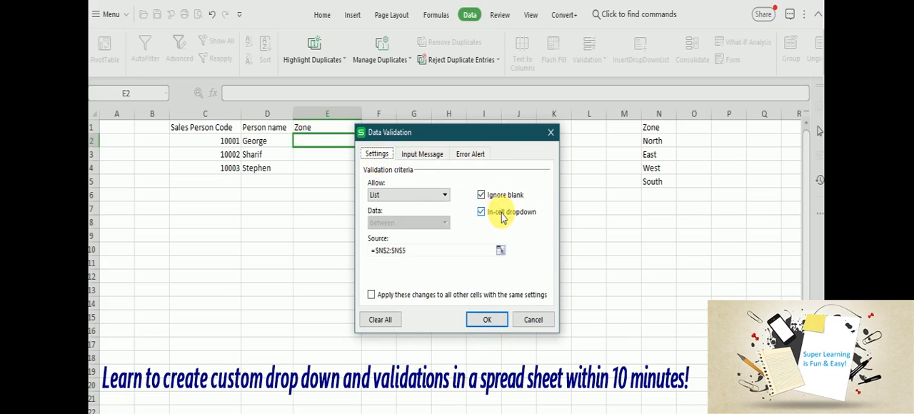
left_click(480, 211)
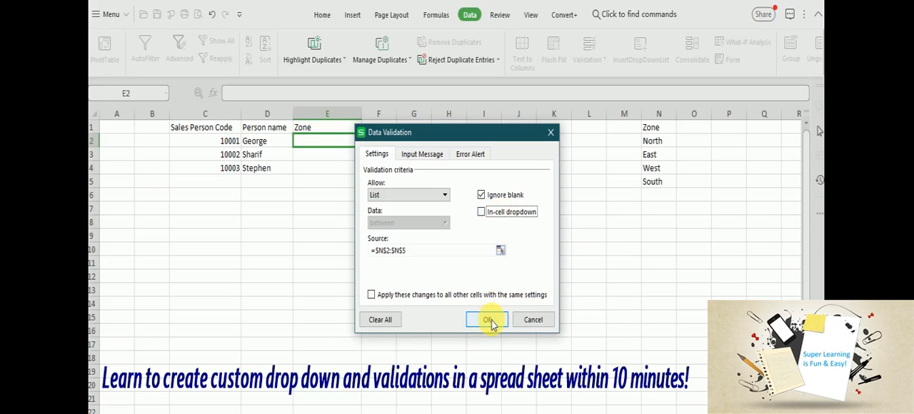
left_click(488, 321)
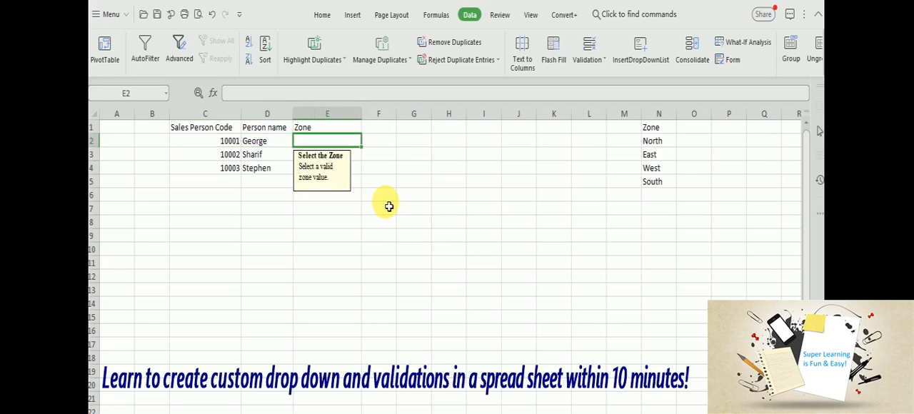
mouse_move(334, 186)
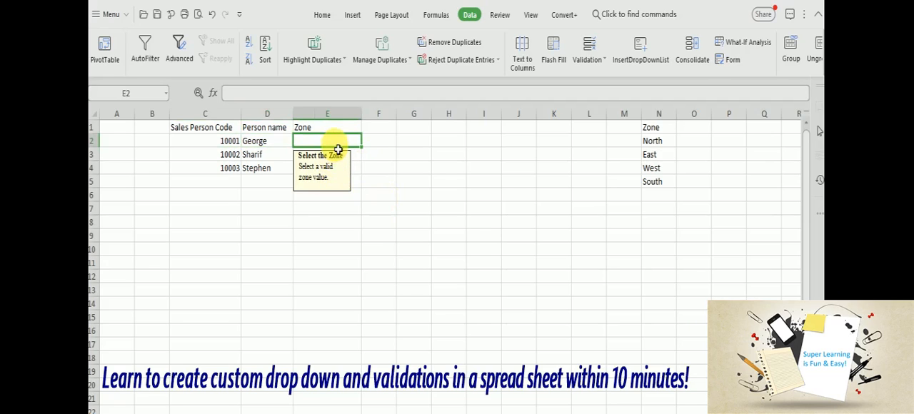
Try the invalid entry 'test' in E2, then east and north, ending with west in the cell
type("test")
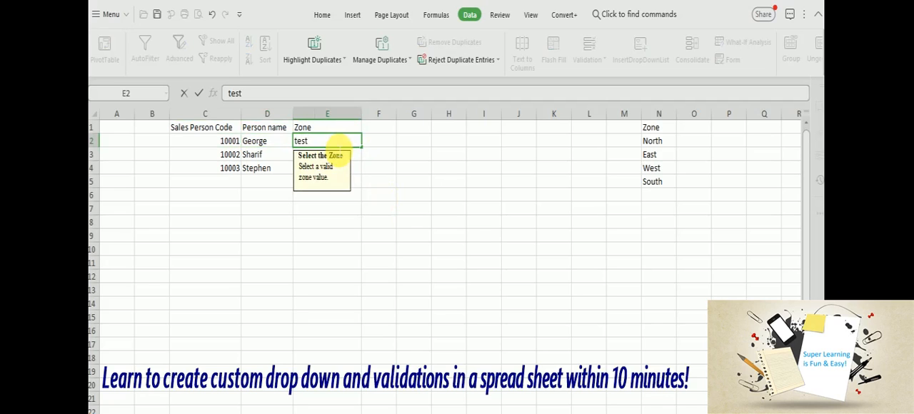
key("enter")
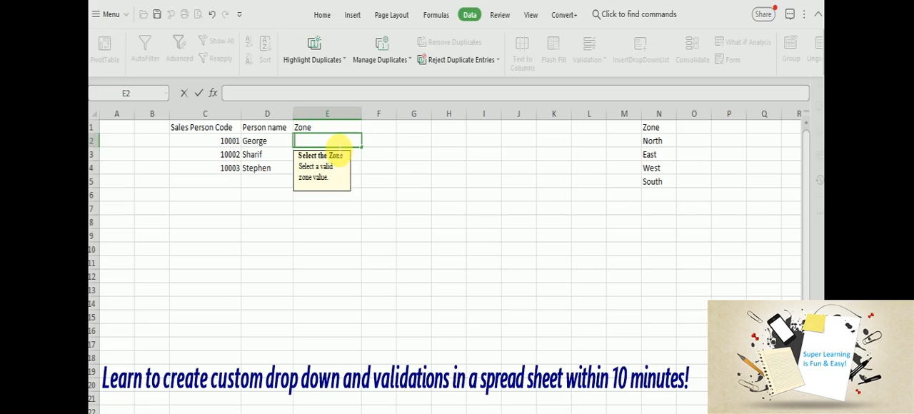
type("east")
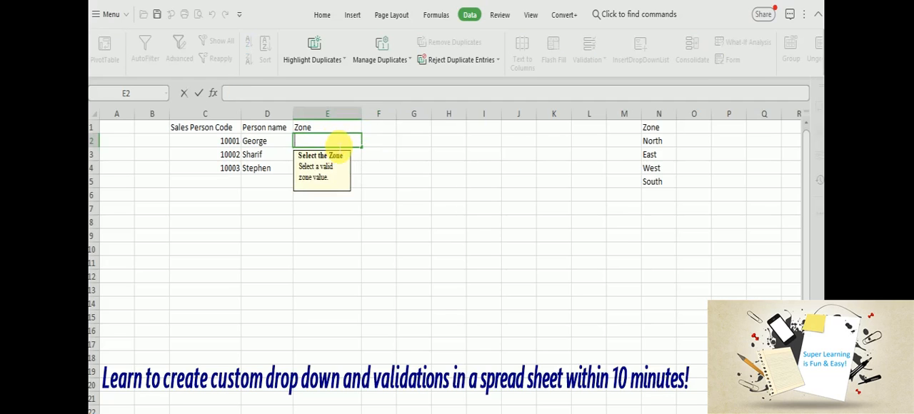
type("north")
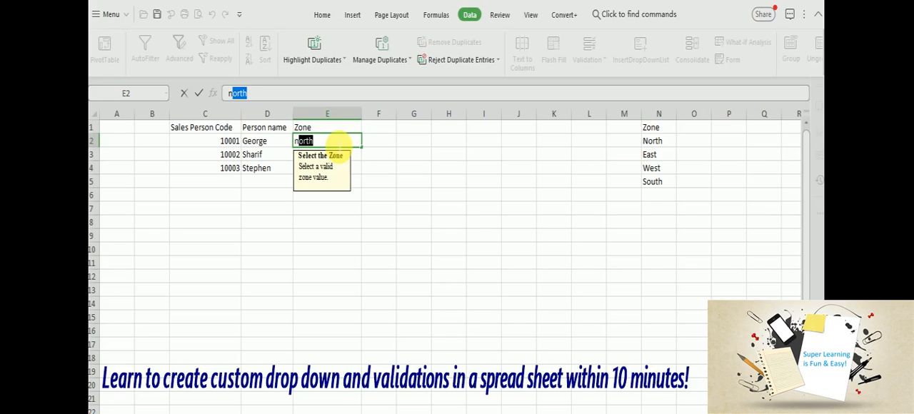
type("west")
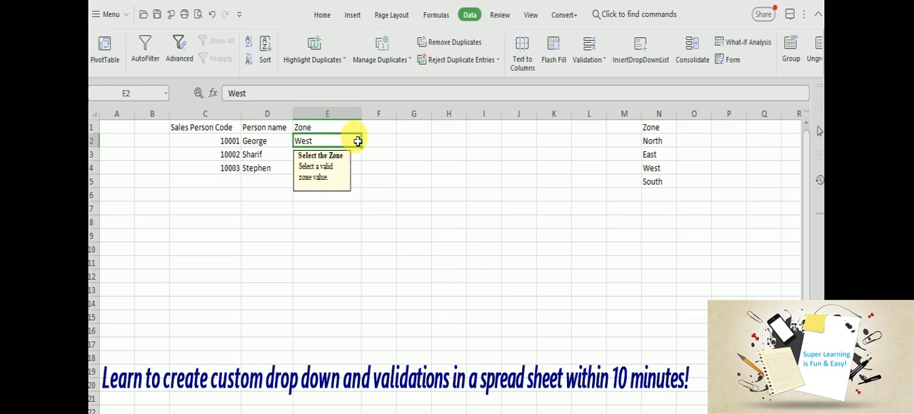
mouse_move(361, 145)
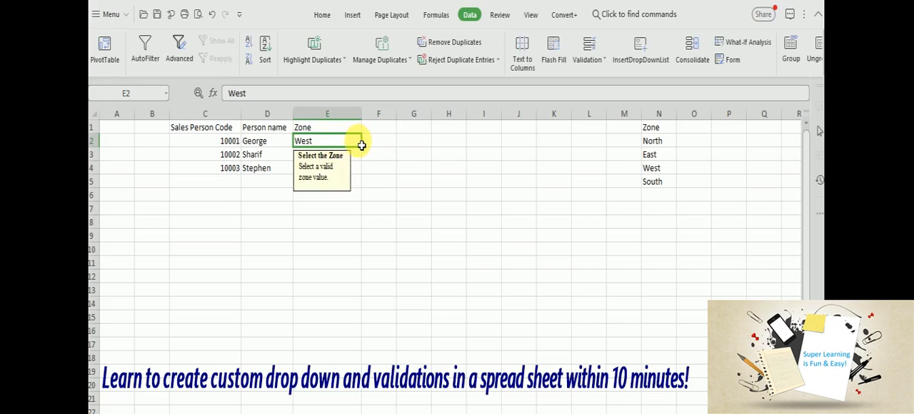
left_click(588, 50)
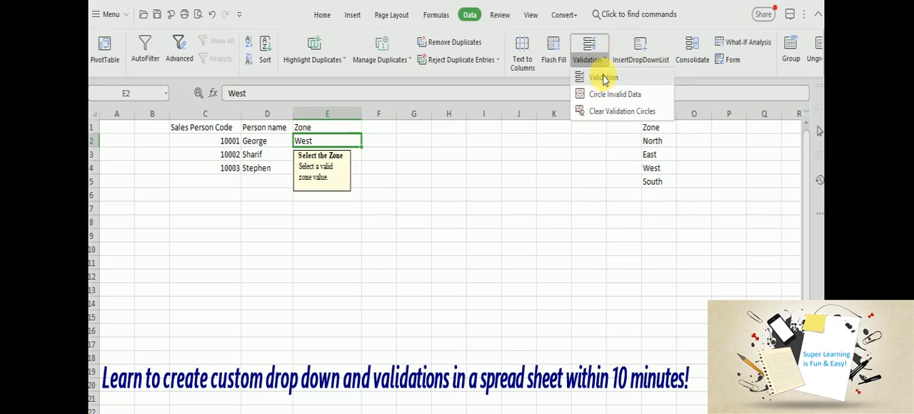
Re-enable the in-cell drop-down in the Zone cell's validation settings
left_click(603, 77)
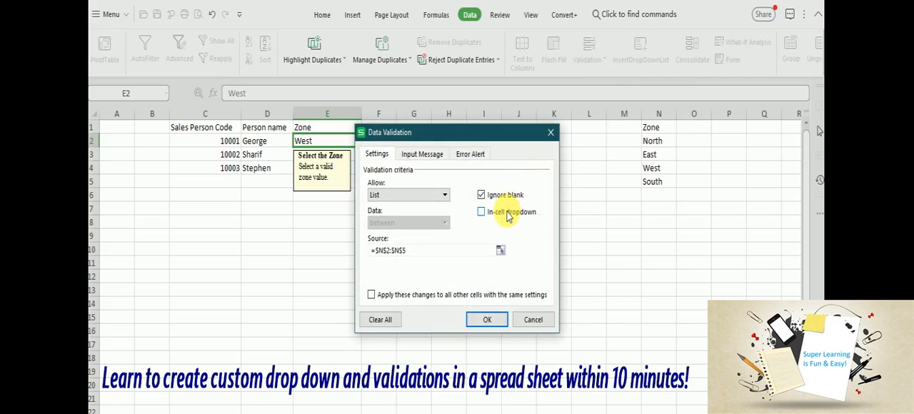
left_click(480, 212)
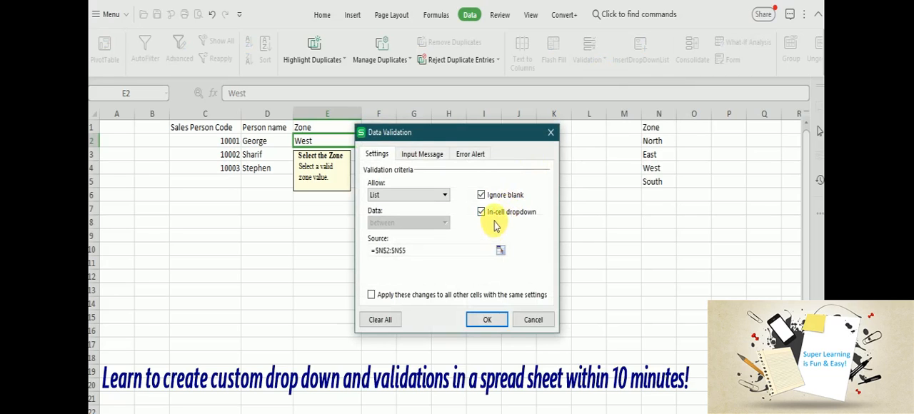
left_click(486, 320)
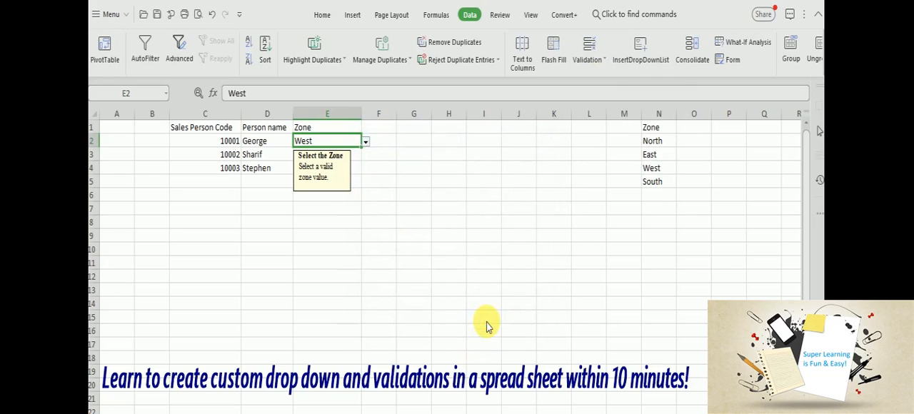
Choose North, then West from the drop-down as George's zone
left_click(366, 140)
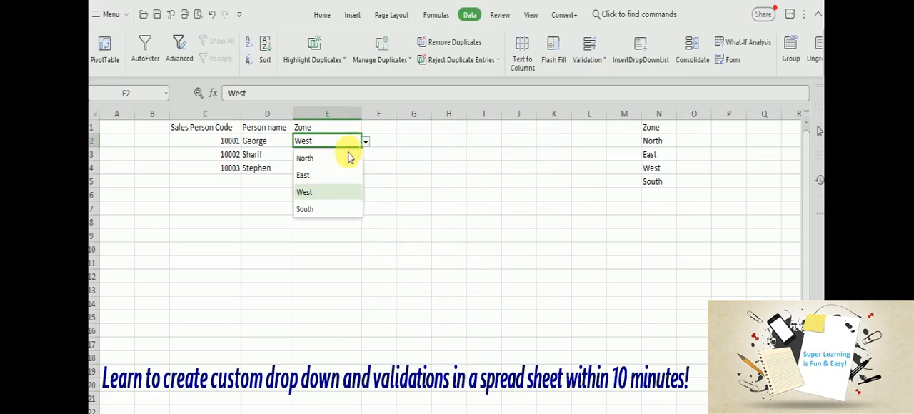
left_click(306, 157)
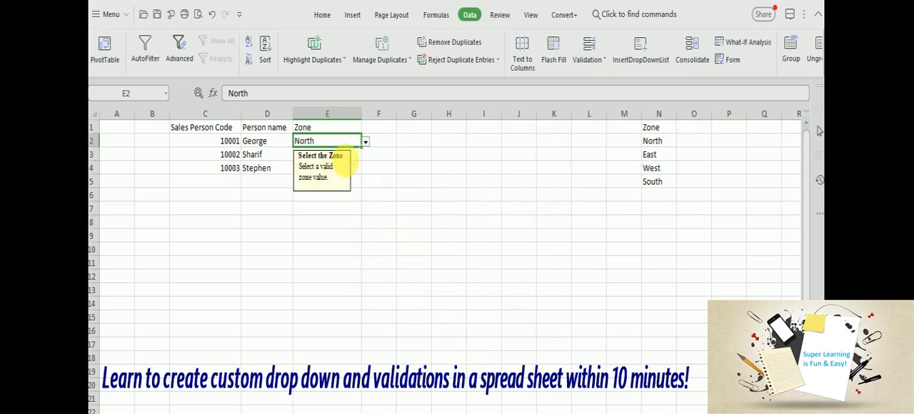
left_click(366, 140)
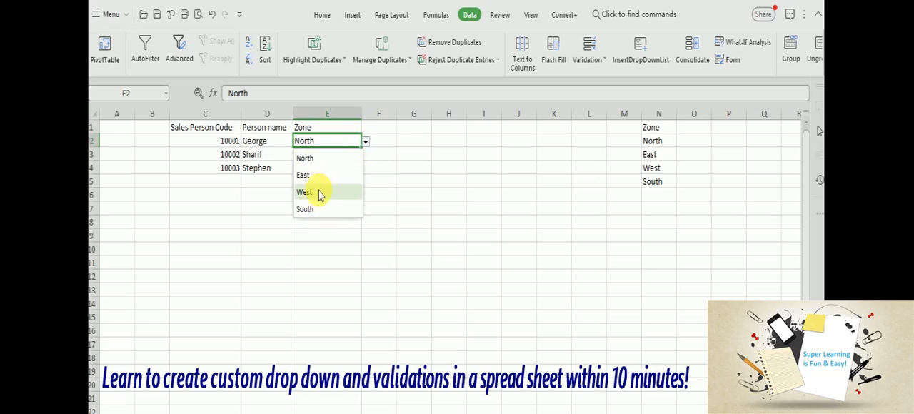
left_click(305, 192)
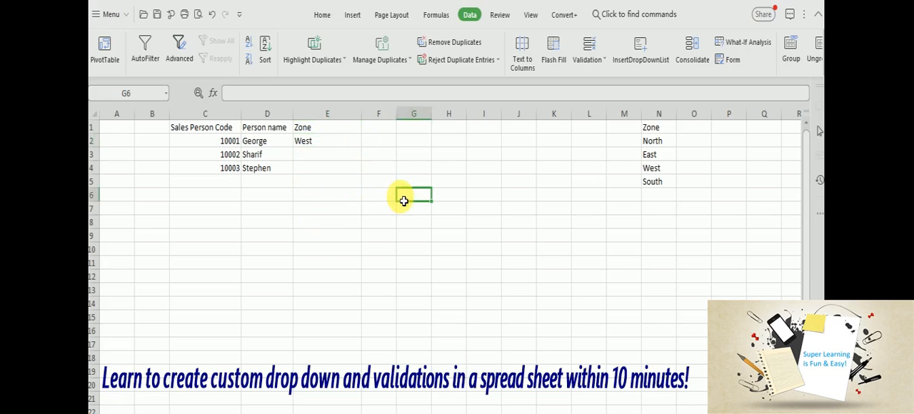
Set Sharif's zone to North and Stephen's zone to South from their drop-down lists
left_click(327, 154)
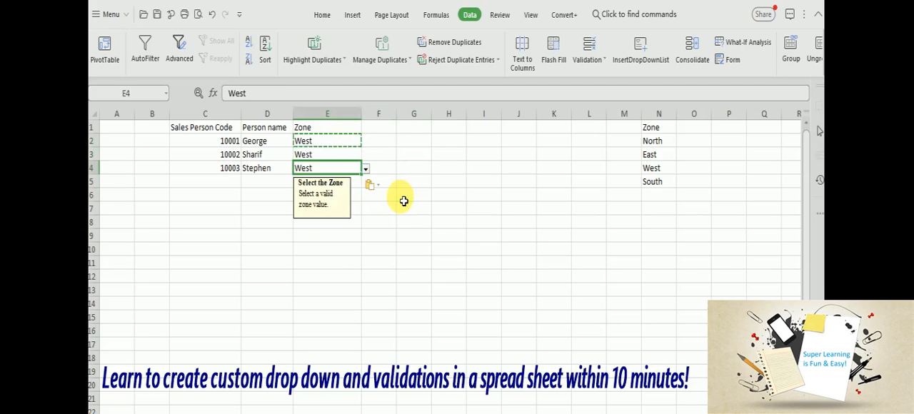
left_click(326, 155)
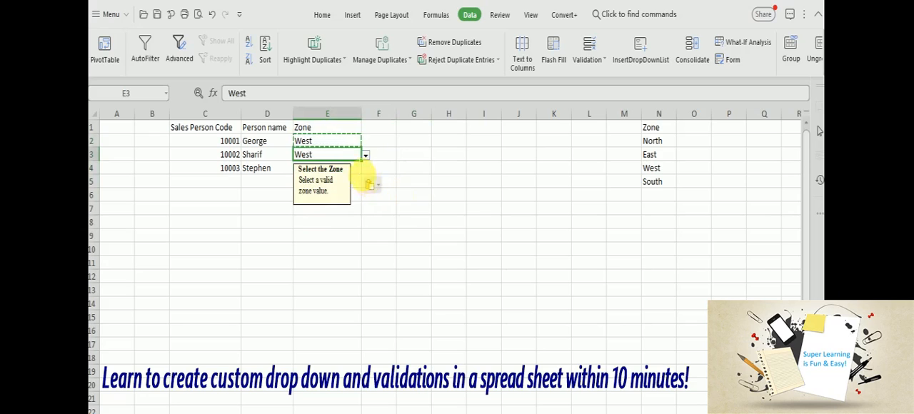
left_click(366, 154)
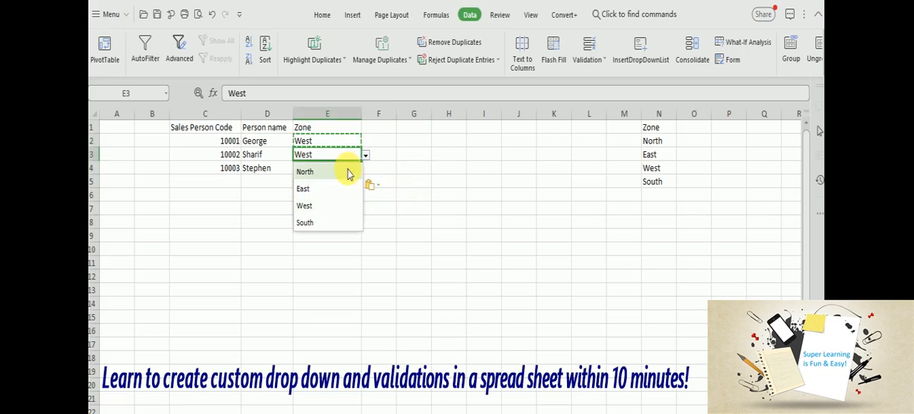
left_click(306, 171)
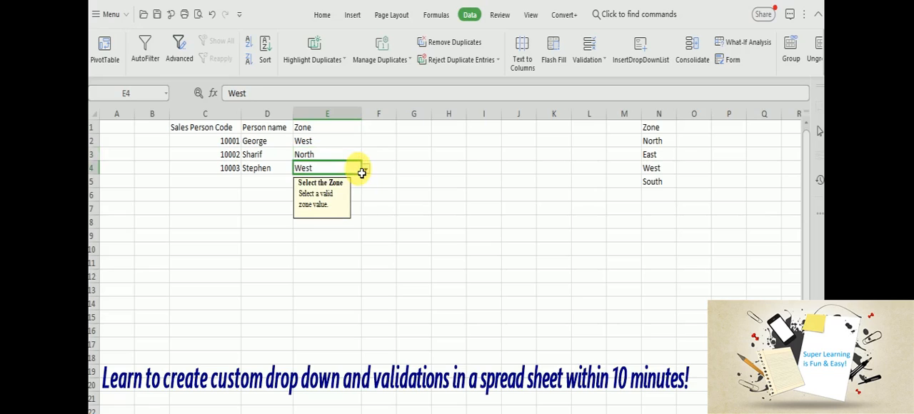
left_click(366, 169)
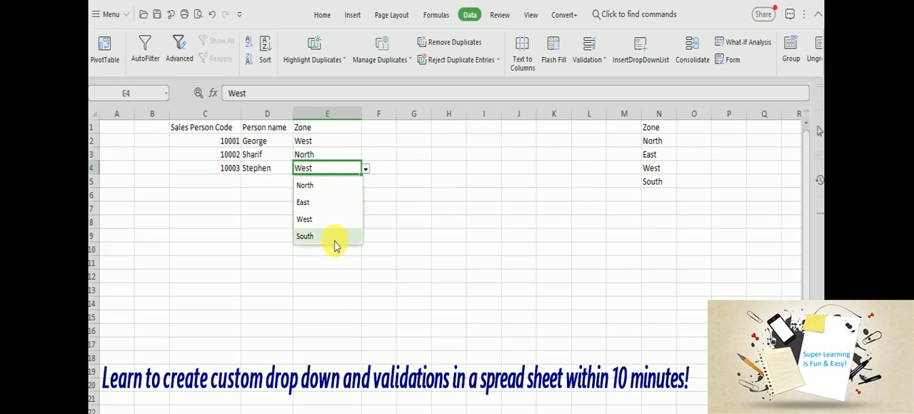
left_click(306, 236)
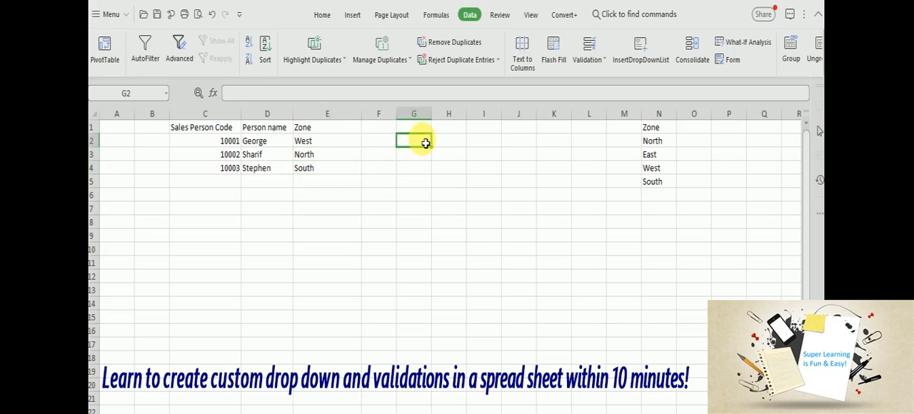
Hide column N holding the zone source list, then select around it
left_click(328, 154)
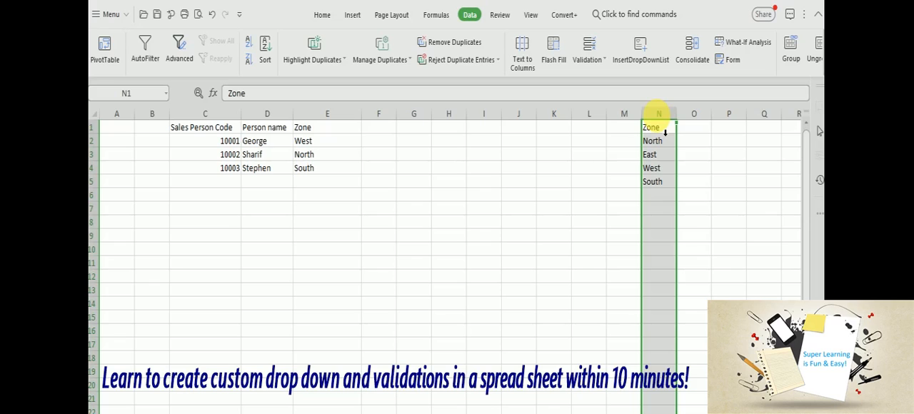
right_click(659, 114)
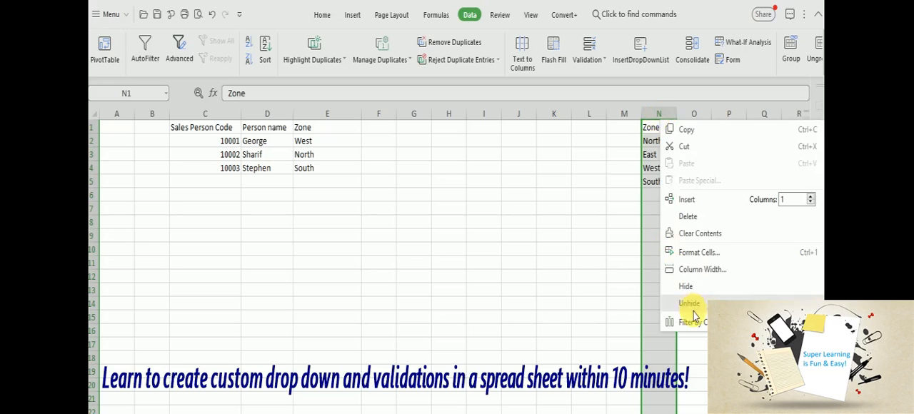
left_click(689, 303)
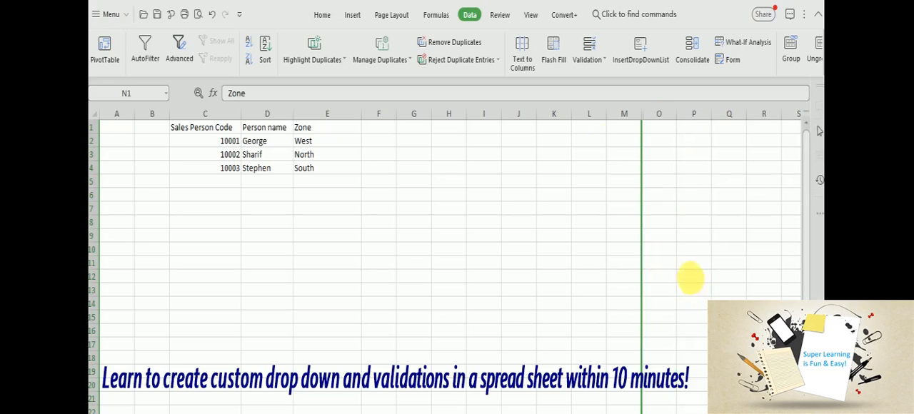
left_click(449, 127)
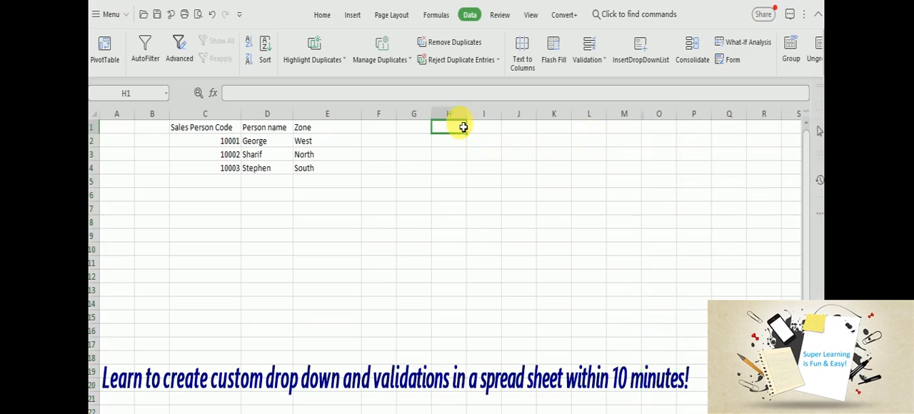
left_click(117, 126)
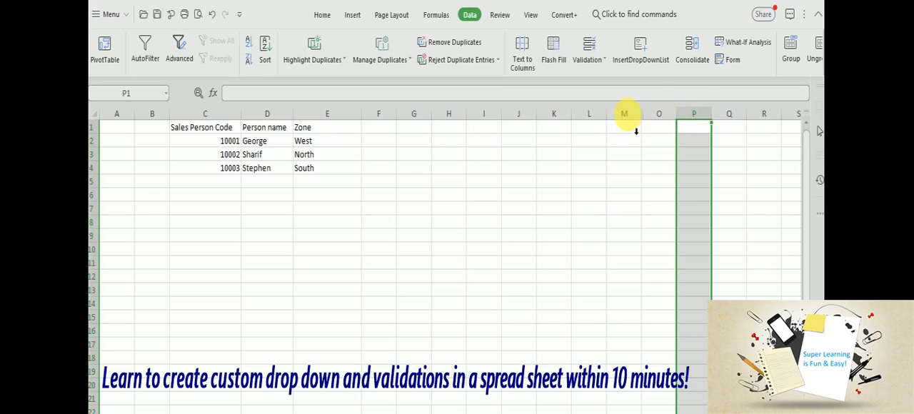
Unhide the zone list column via the M–O selection and select cell F2
left_click(624, 114)
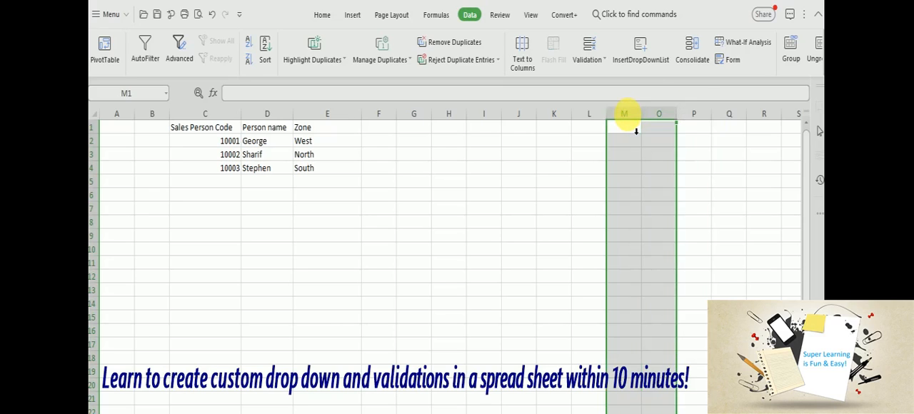
right_click(623, 115)
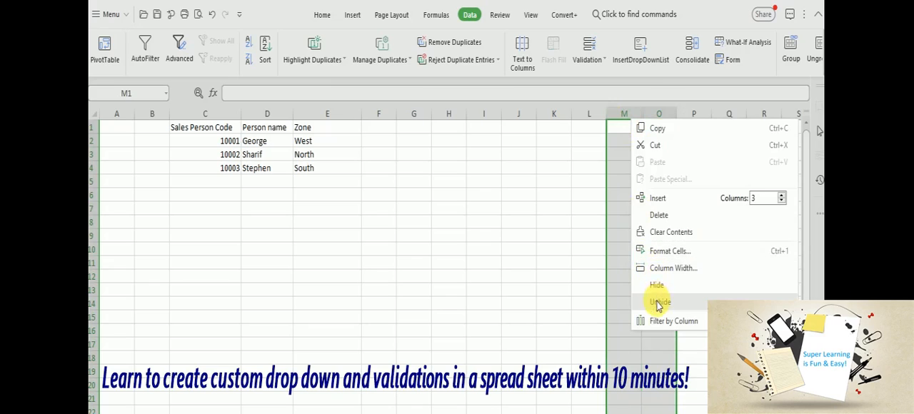
left_click(660, 302)
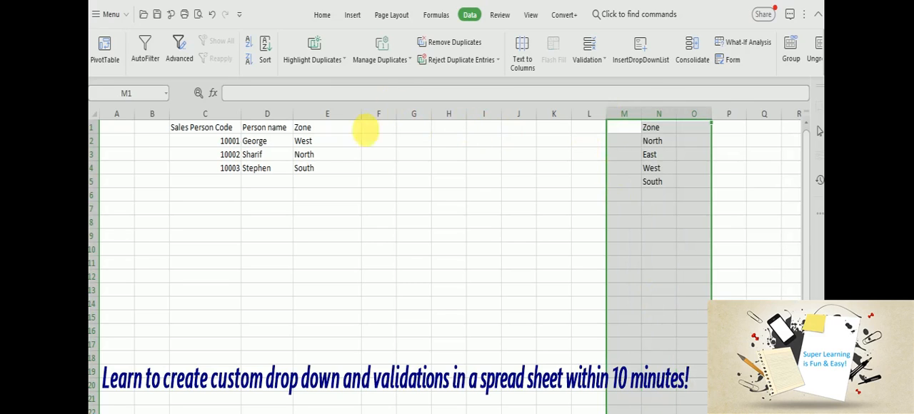
left_click(327, 128)
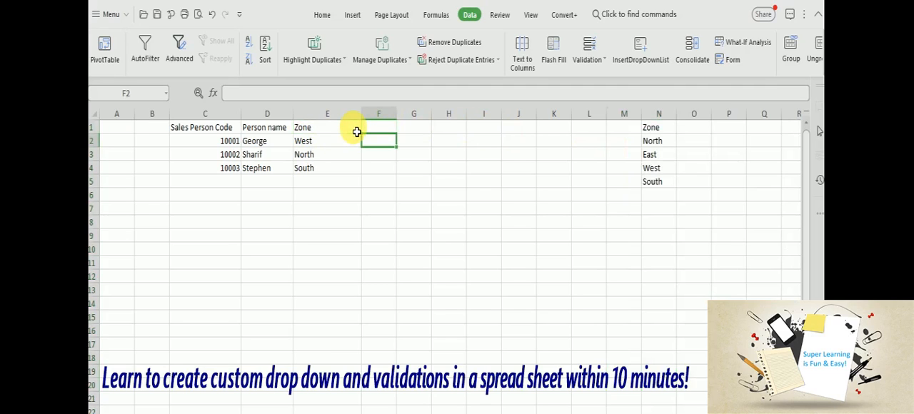
mouse_move(640, 50)
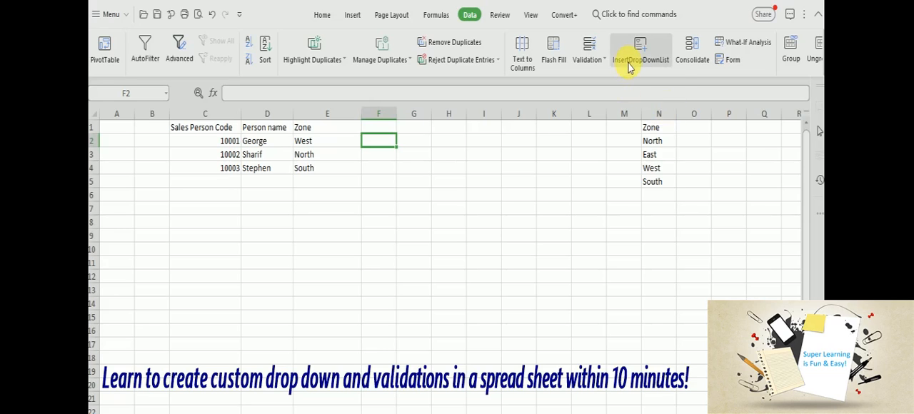
mouse_move(640, 50)
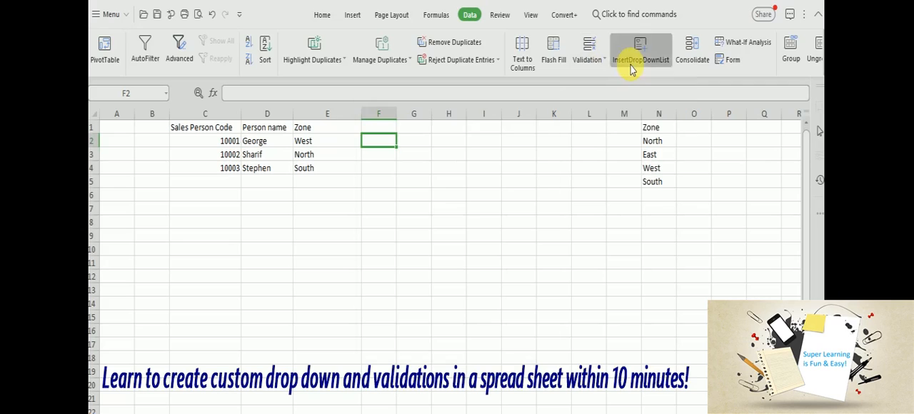
Start a manual drop-down list for F2 with the first choice North
left_click(640, 50)
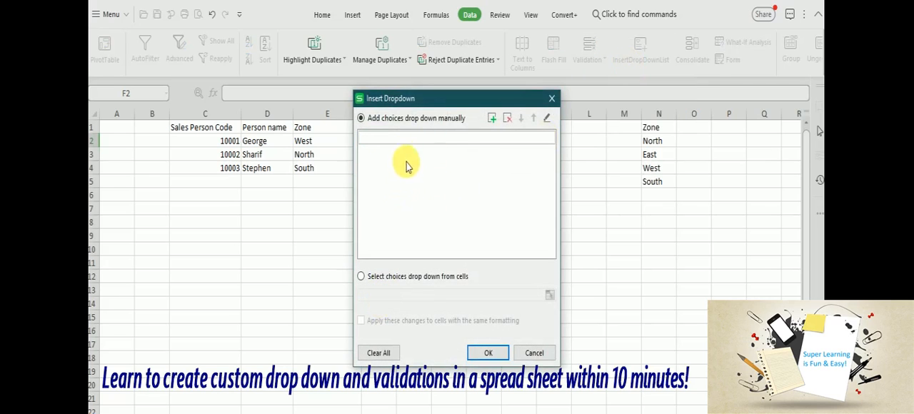
mouse_move(432, 150)
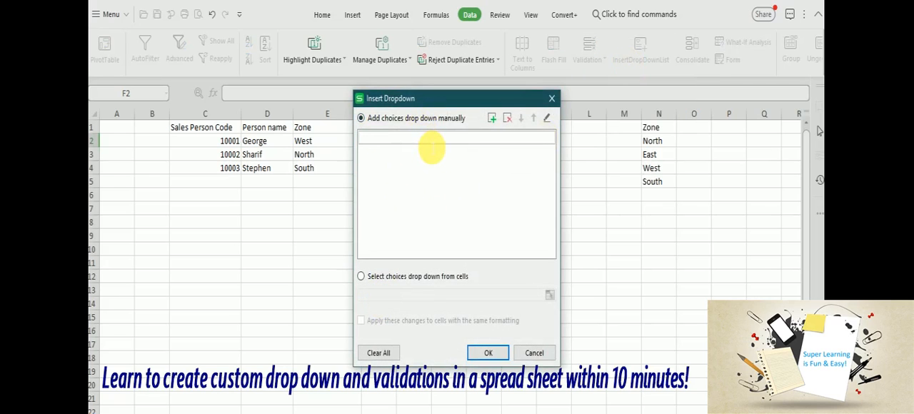
type("Z")
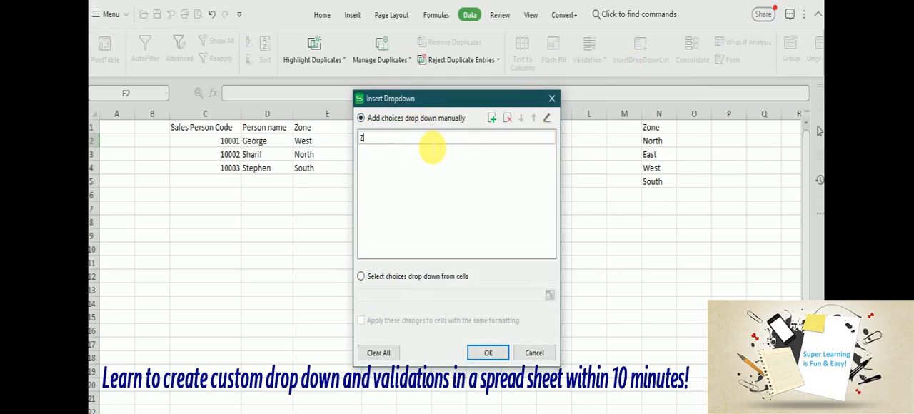
key("Backspace")
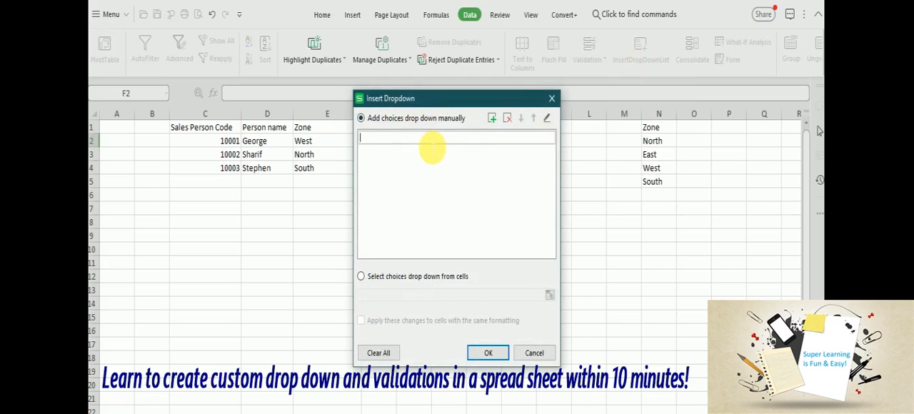
type("North")
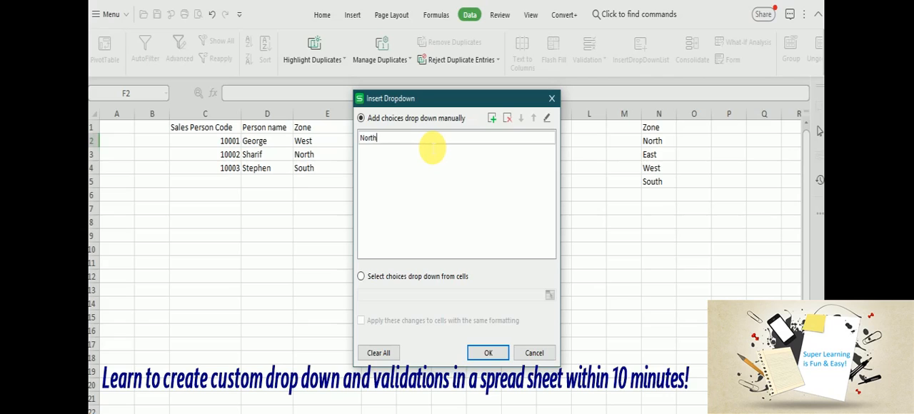
double_click(369, 137)
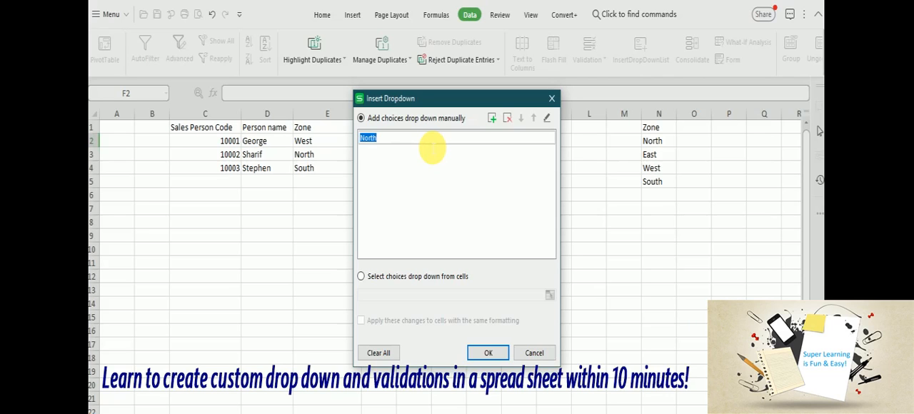
Add South, West and East as further choices and confirm the F2 drop-down
left_click(492, 117)
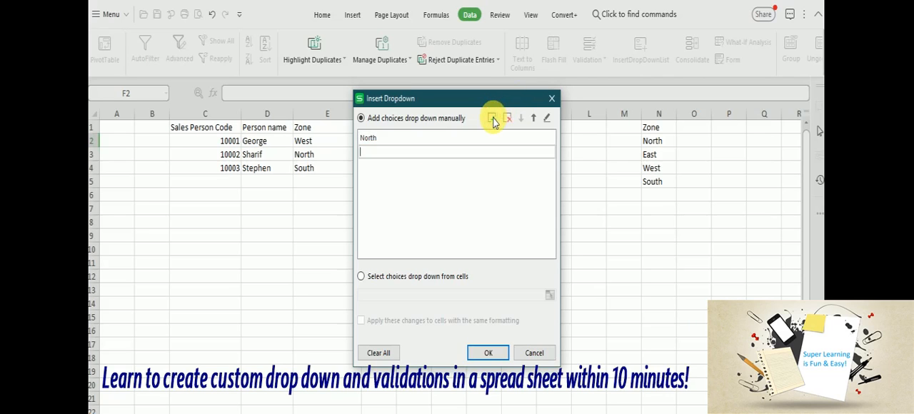
type("South")
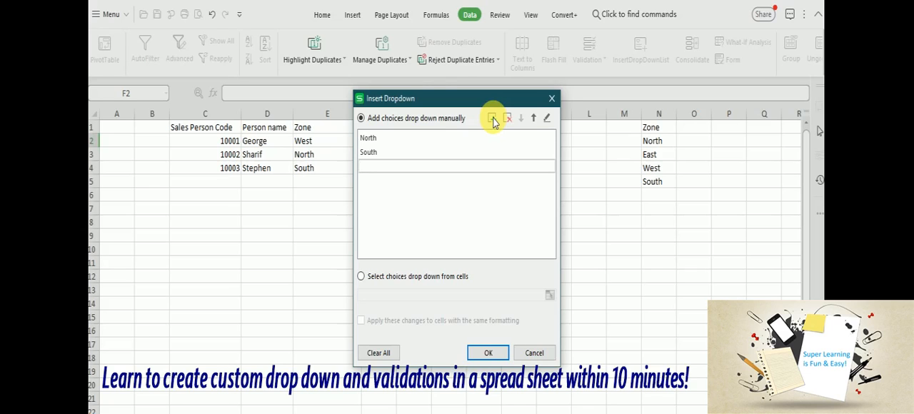
type("West")
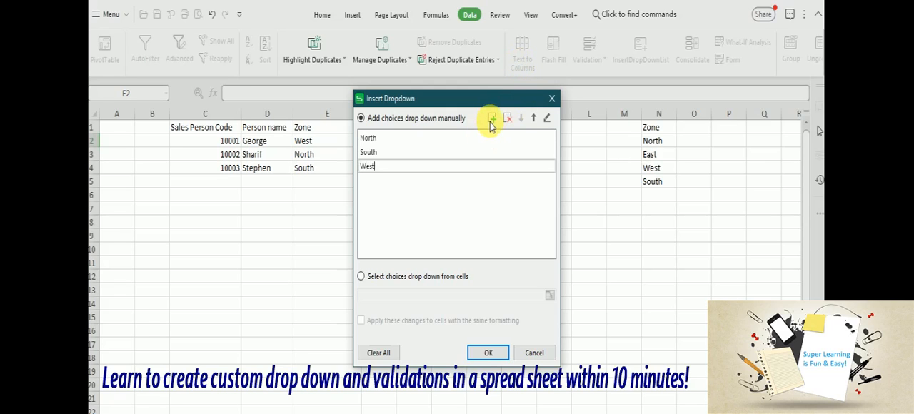
left_click(491, 117)
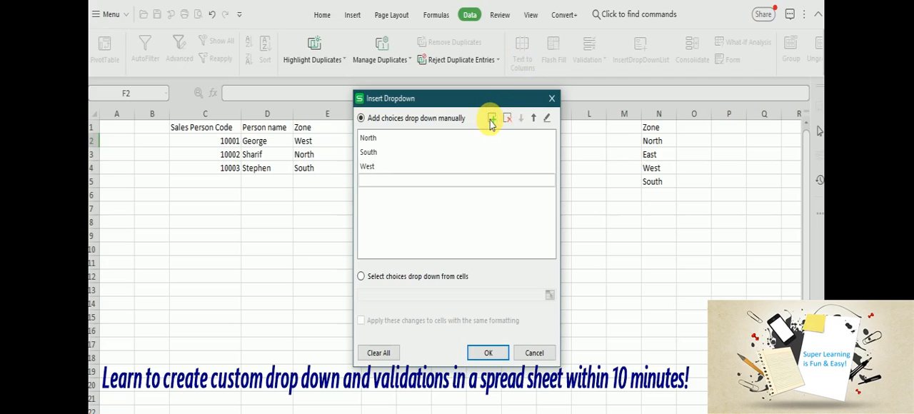
left_click(492, 118)
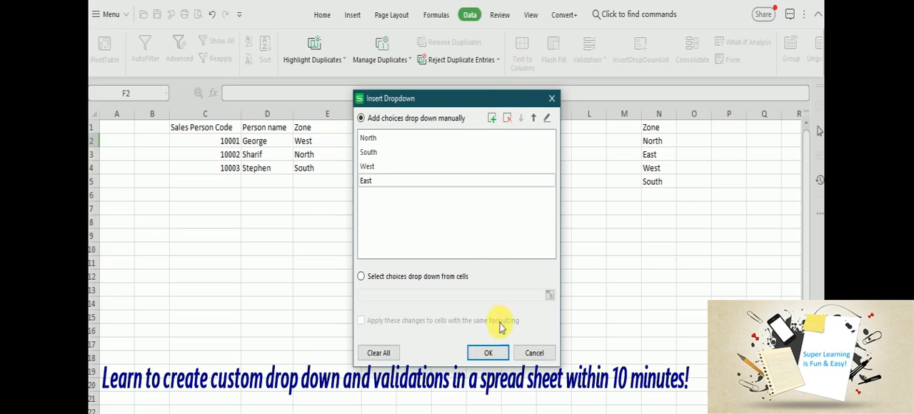
left_click(489, 353)
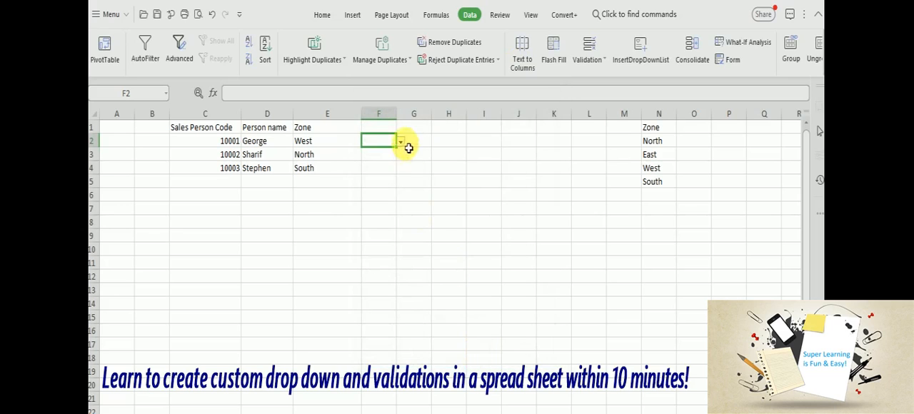
left_click(400, 140)
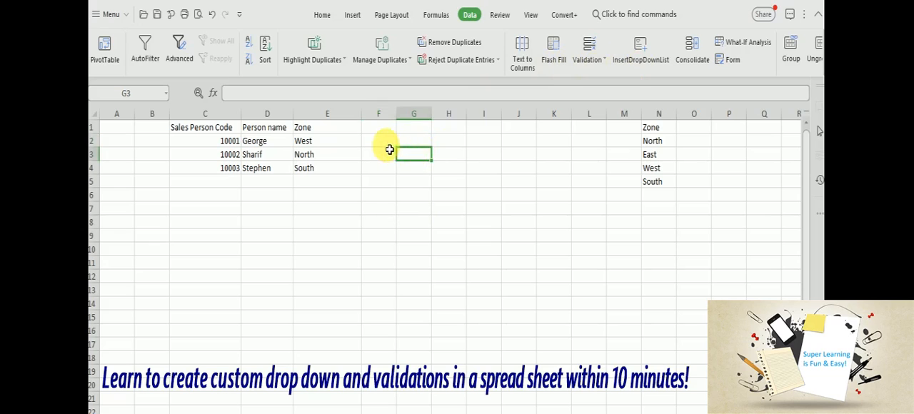
left_click(377, 154)
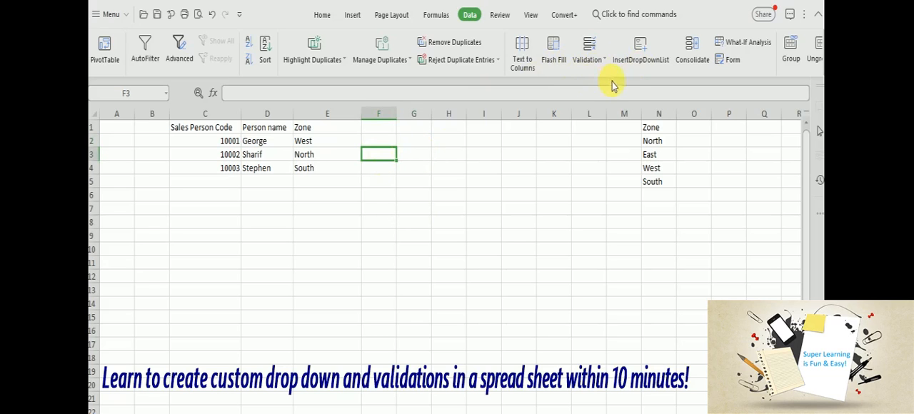
Give F3 a drop-down sourced from the zone cells N2:N5 and confirm it
left_click(640, 50)
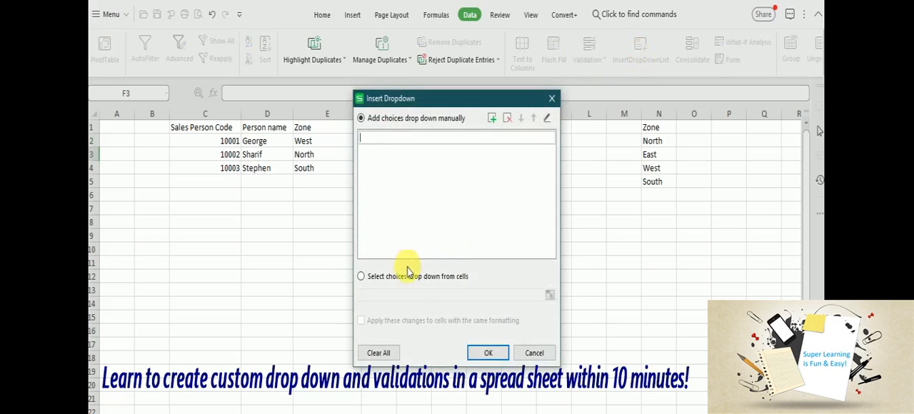
left_click(361, 275)
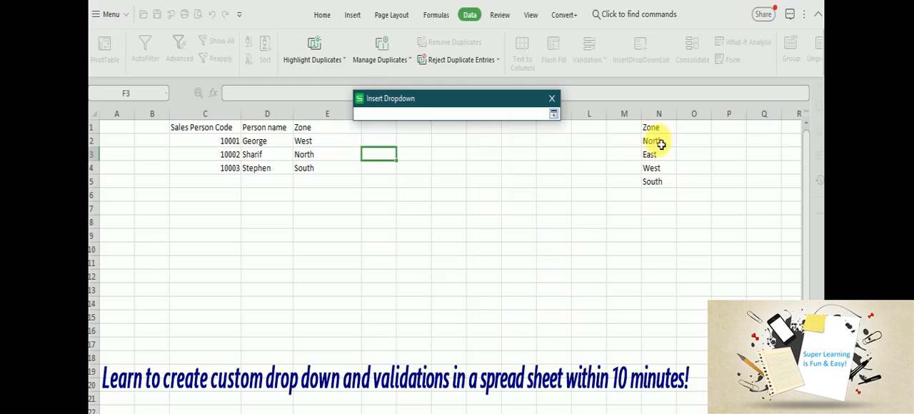
left_click_drag(650, 140, 652, 182)
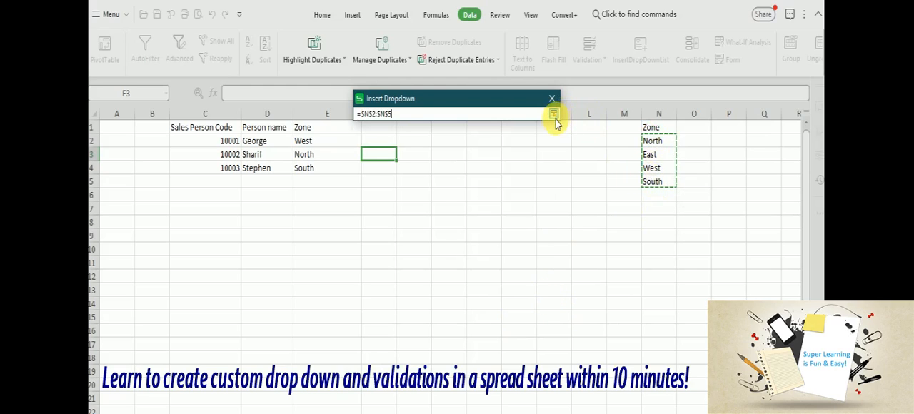
left_click(554, 114)
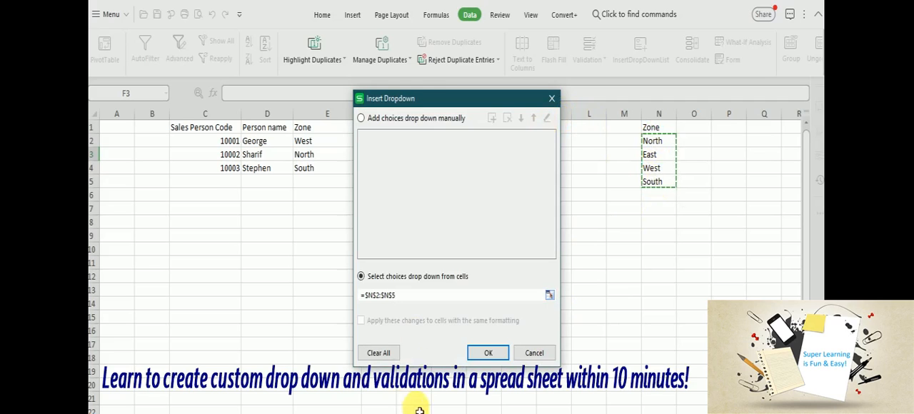
left_click(489, 353)
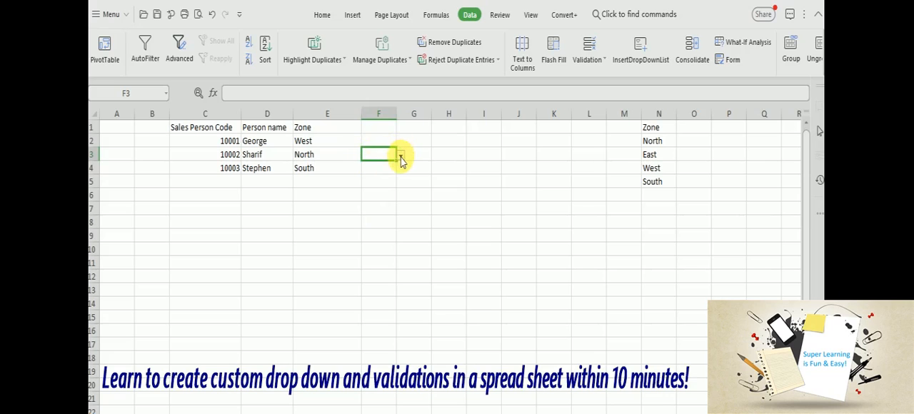
left_click(406, 155)
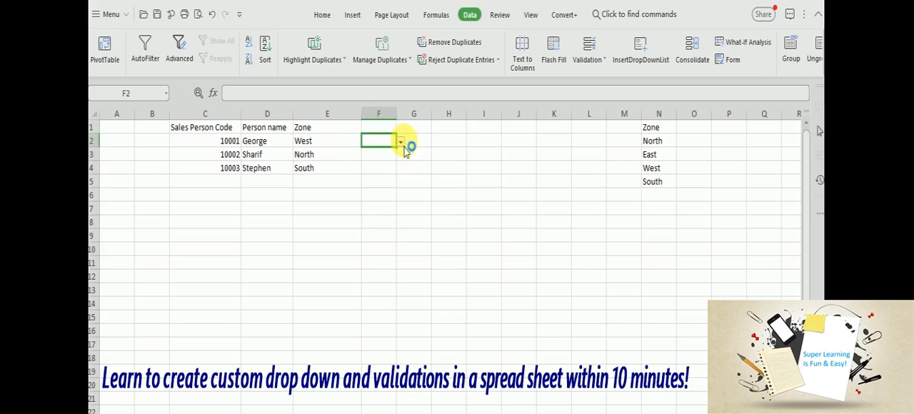
left_click(403, 140)
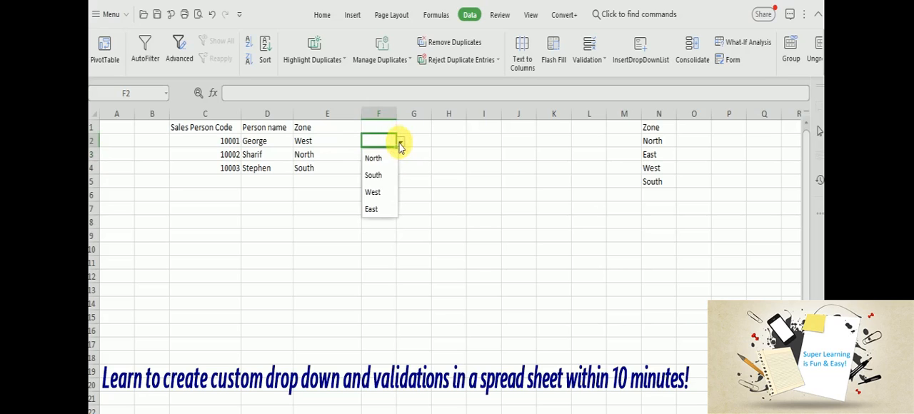
left_click(327, 127)
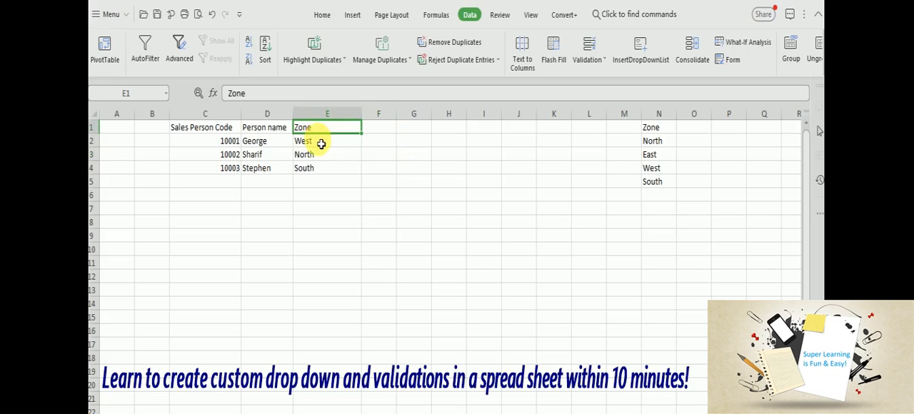
left_click(325, 140)
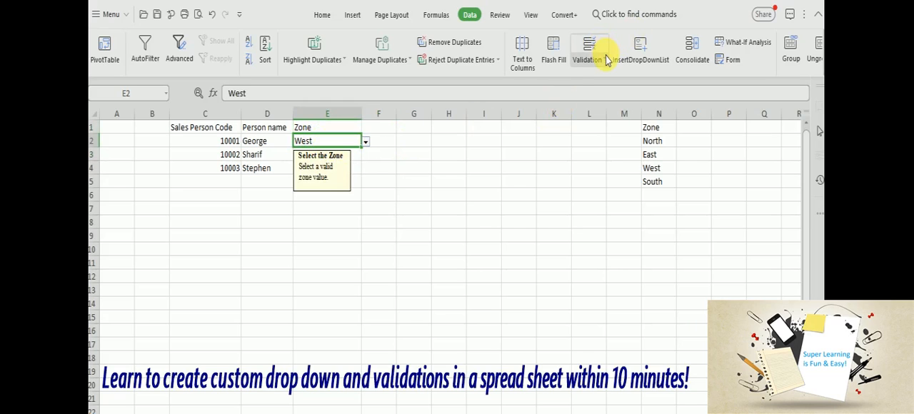
In E2's validation Error Alert settings, try the Warning alert style
left_click(586, 50)
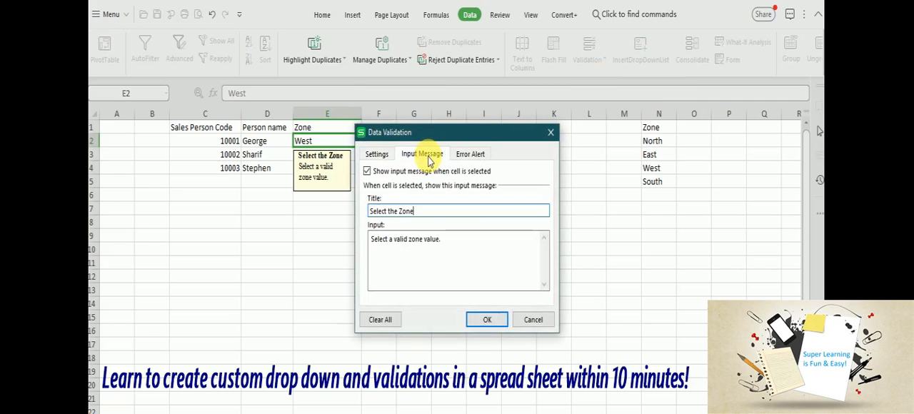
mouse_move(470, 156)
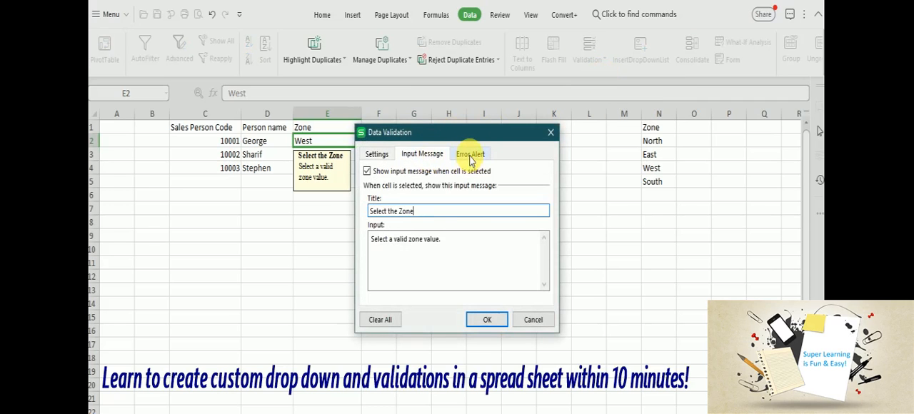
left_click(469, 155)
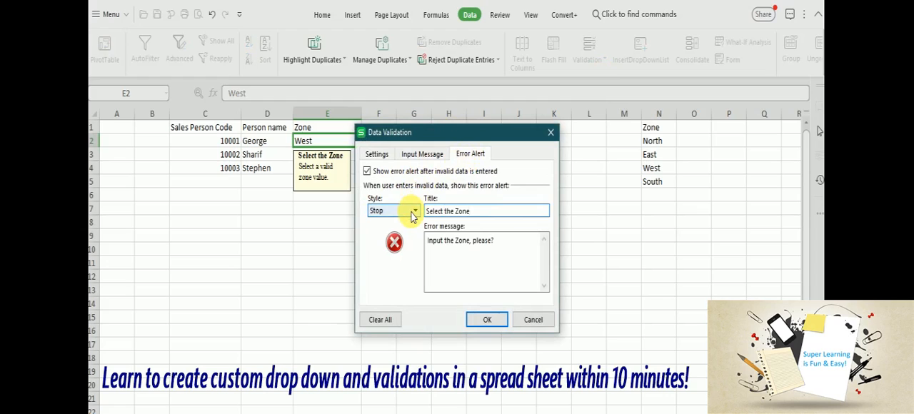
left_click(411, 211)
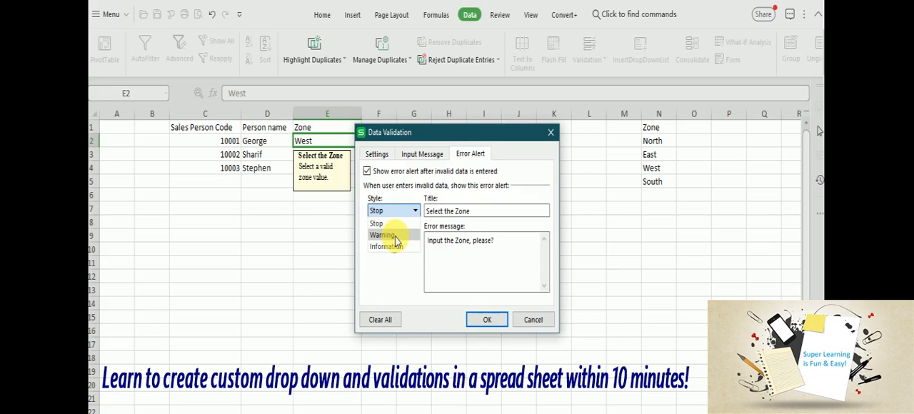
left_click(381, 235)
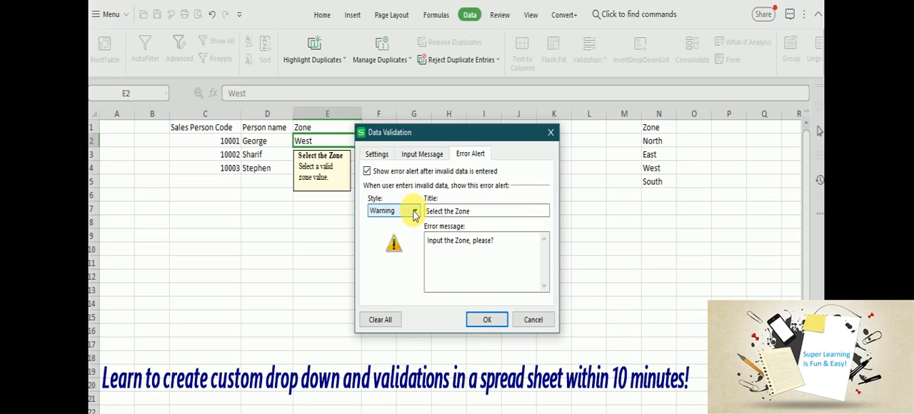
Set the alert style back to Stop and move to the Input Message settings
left_click(415, 212)
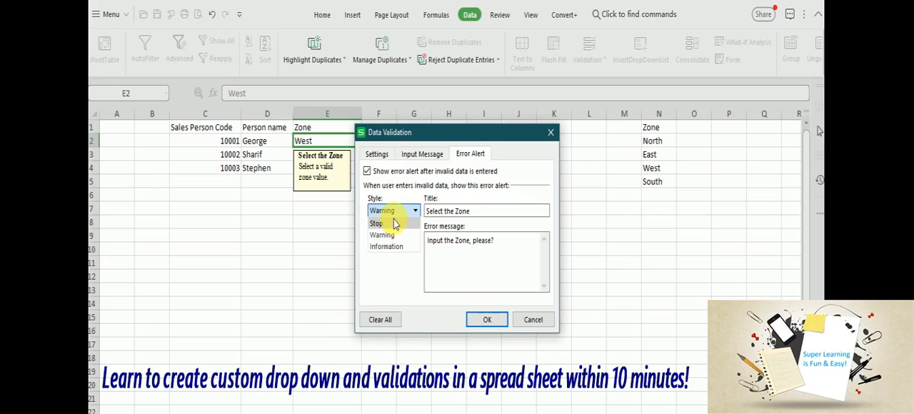
mouse_move(392, 227)
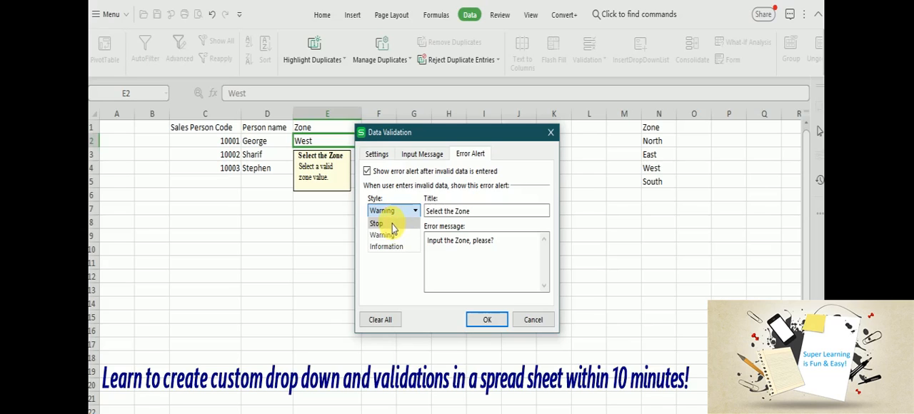
left_click(377, 222)
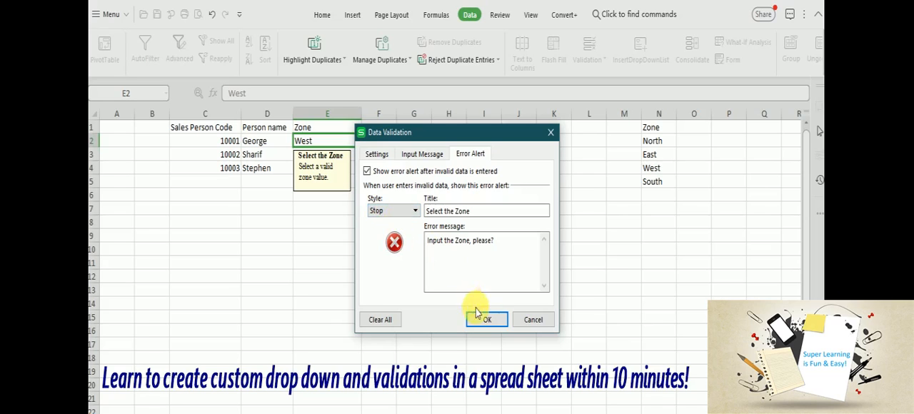
mouse_move(392, 117)
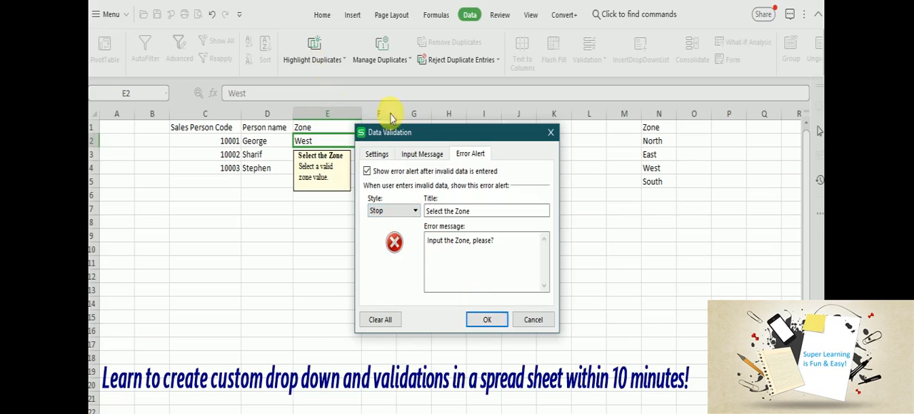
left_click(422, 154)
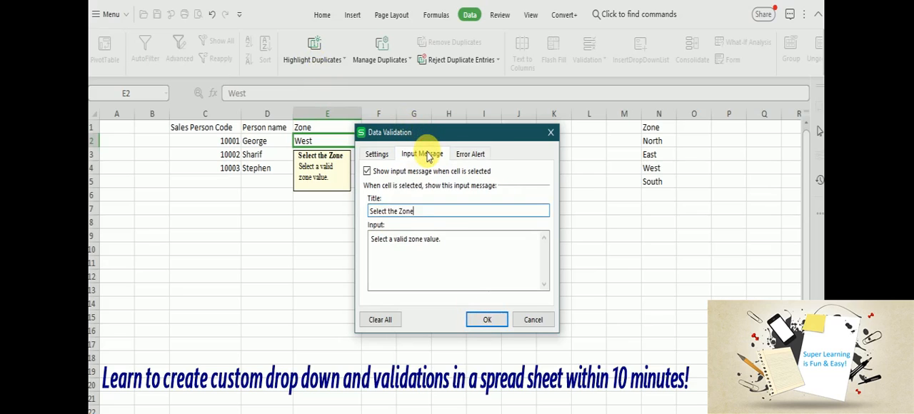
On Settings (List criteria), apply the changes to all cells with the same settings and confirm
left_click(377, 154)
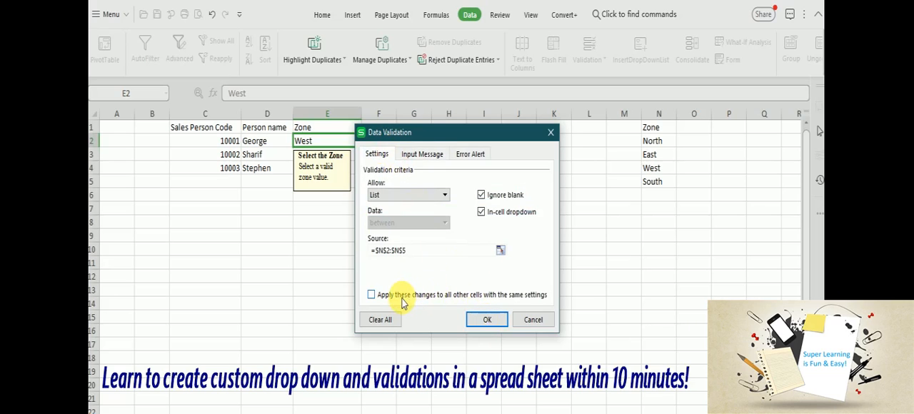
mouse_move(534, 306)
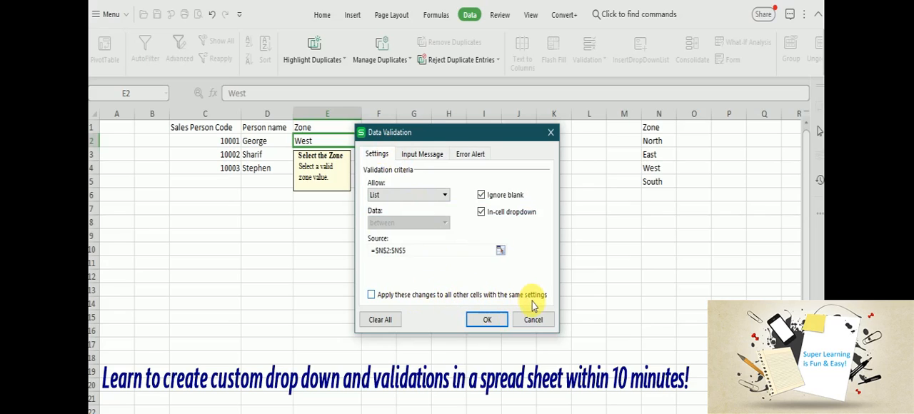
mouse_move(351, 194)
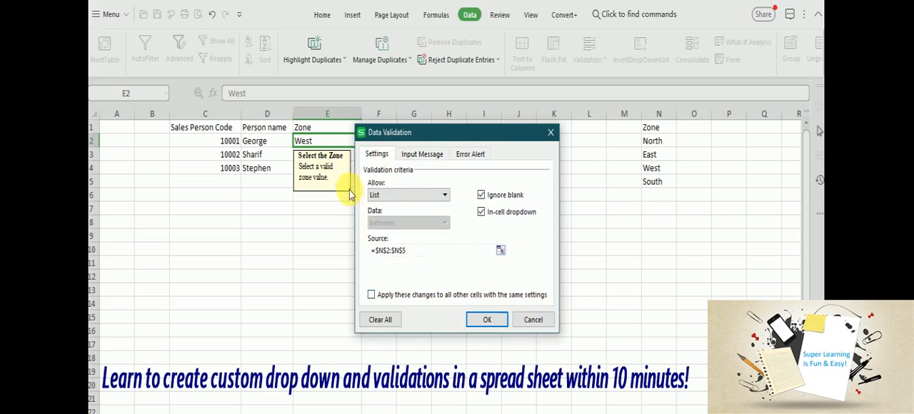
left_click(408, 195)
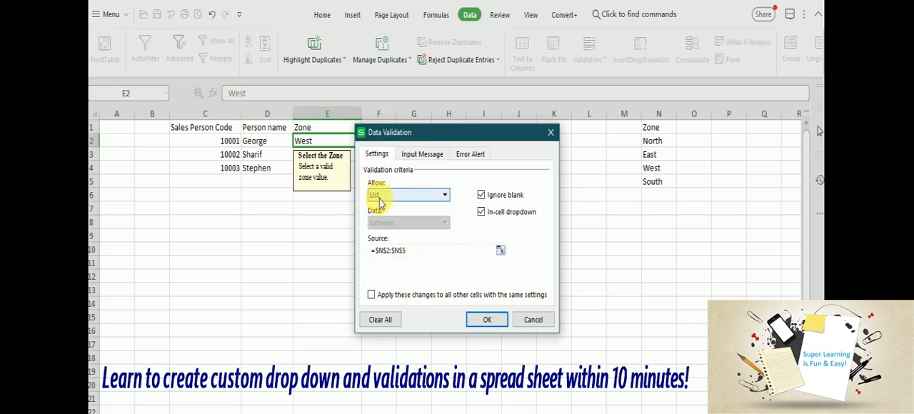
mouse_move(372, 294)
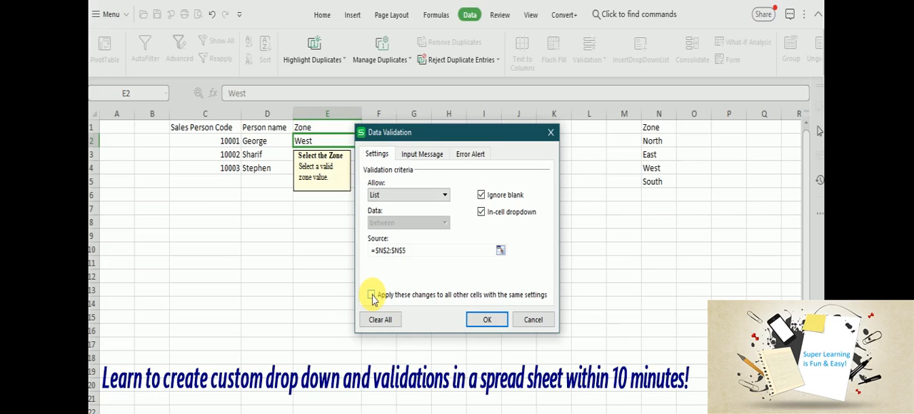
left_click(372, 294)
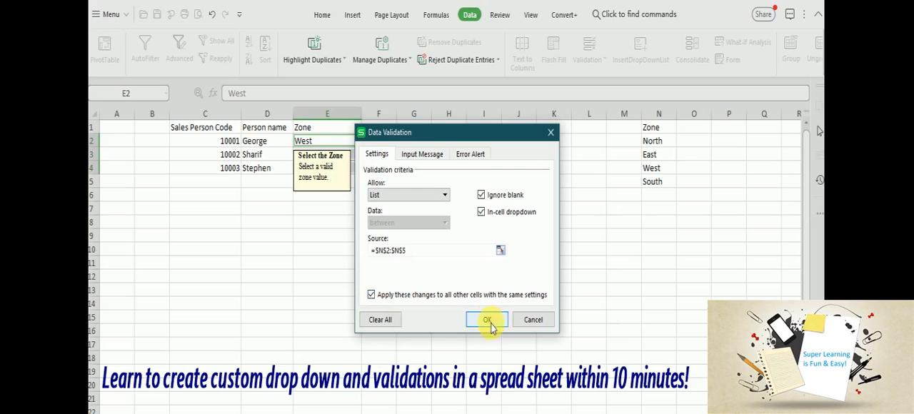
left_click(489, 320)
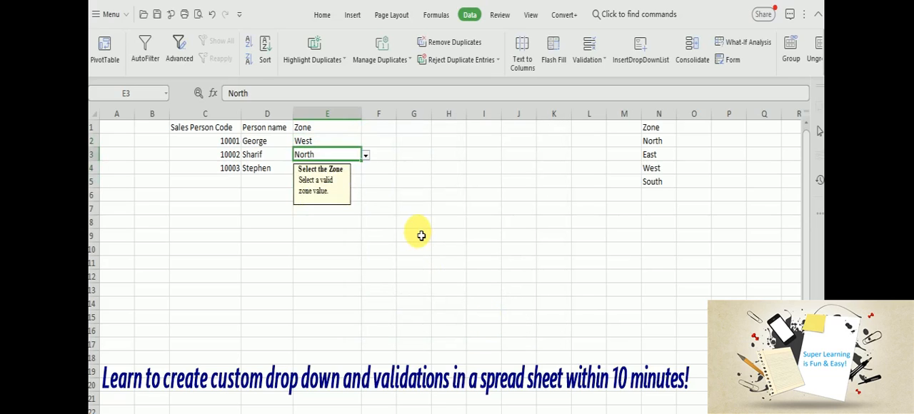
left_click(327, 169)
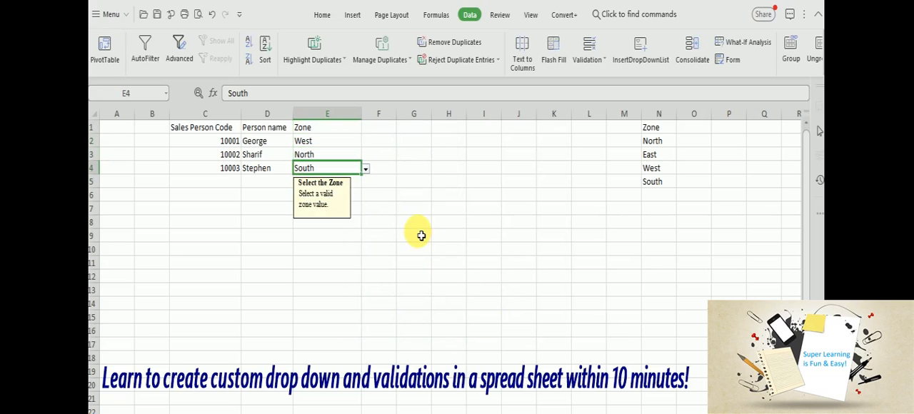
left_click(327, 140)
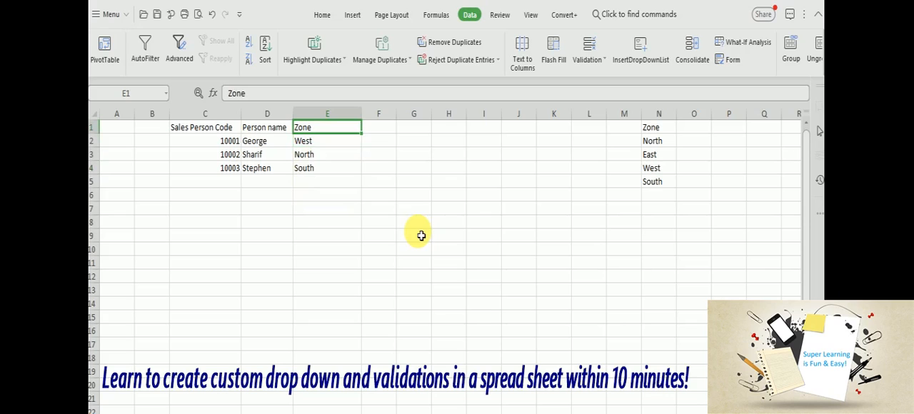
mouse_move(351, 183)
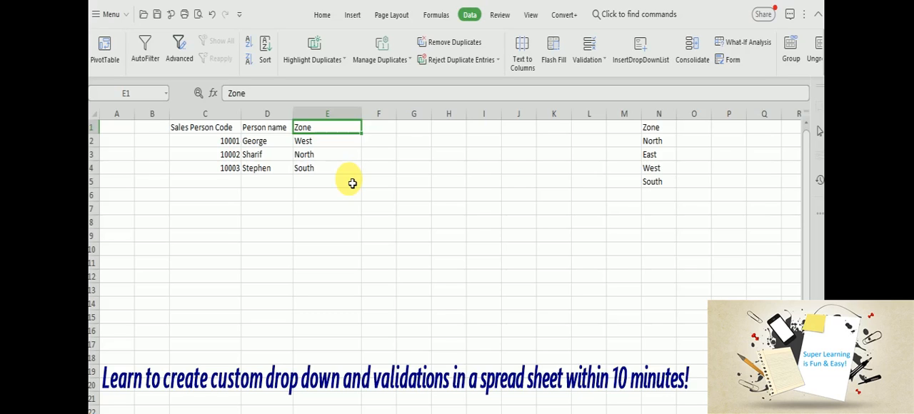
mouse_move(392, 127)
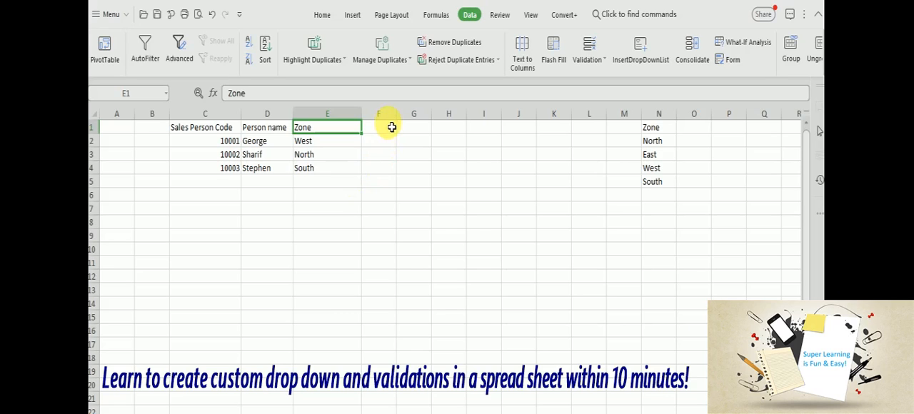
mouse_move(364, 283)
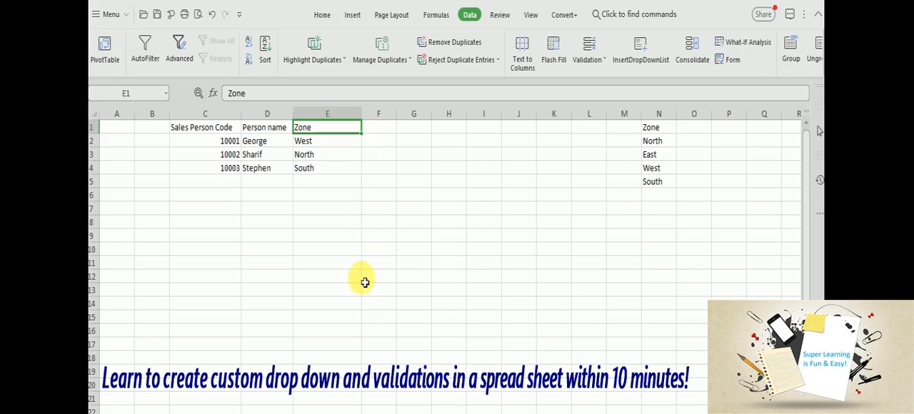